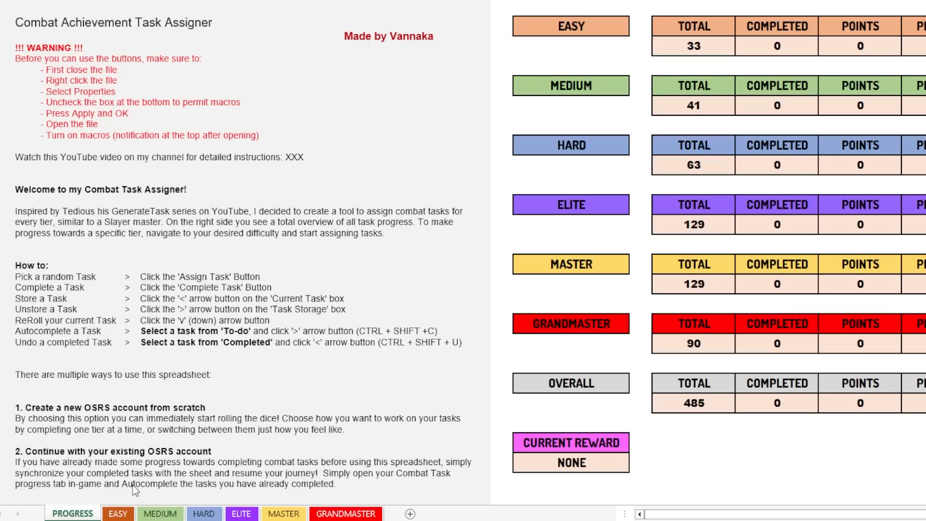
Step: Switch to the EASY sheet and look over its To-do task list
left_click(118, 513)
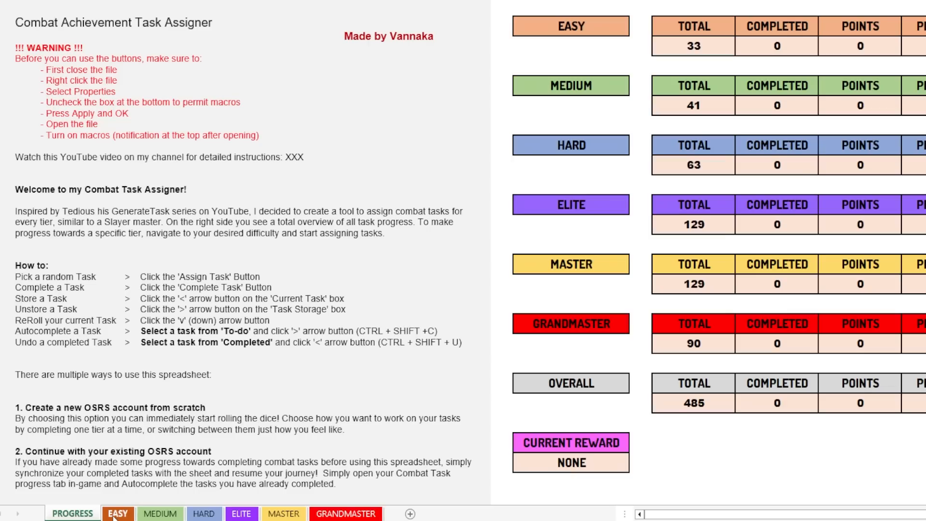
left_click(161, 514)
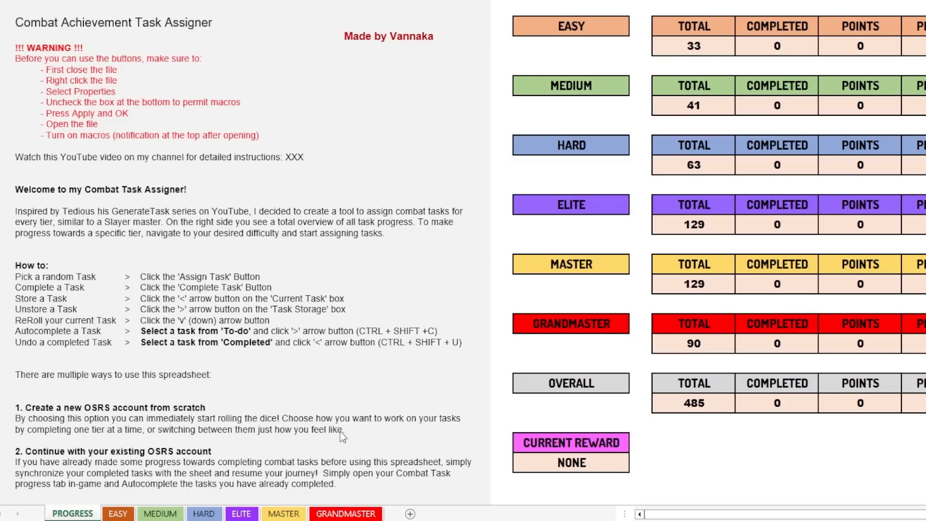
mouse_move(280, 185)
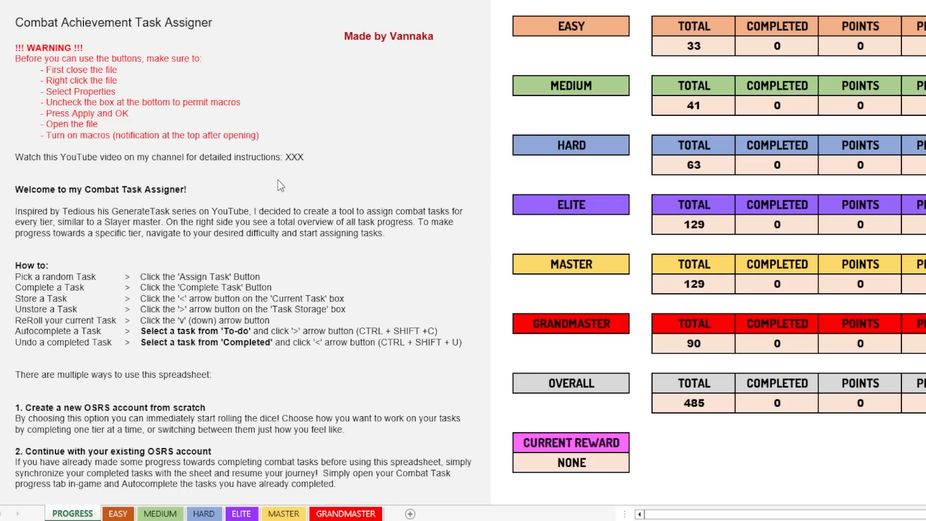
mouse_move(328, 269)
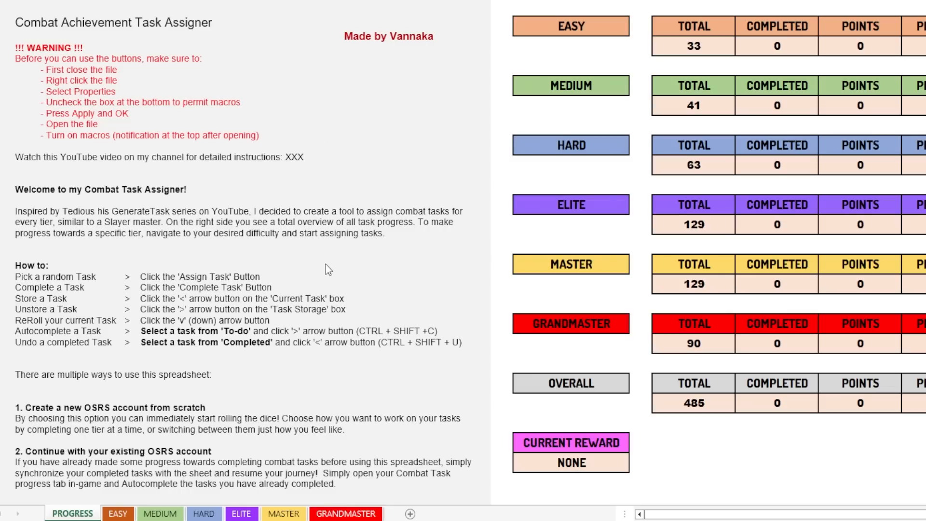
scroll("down", 3)
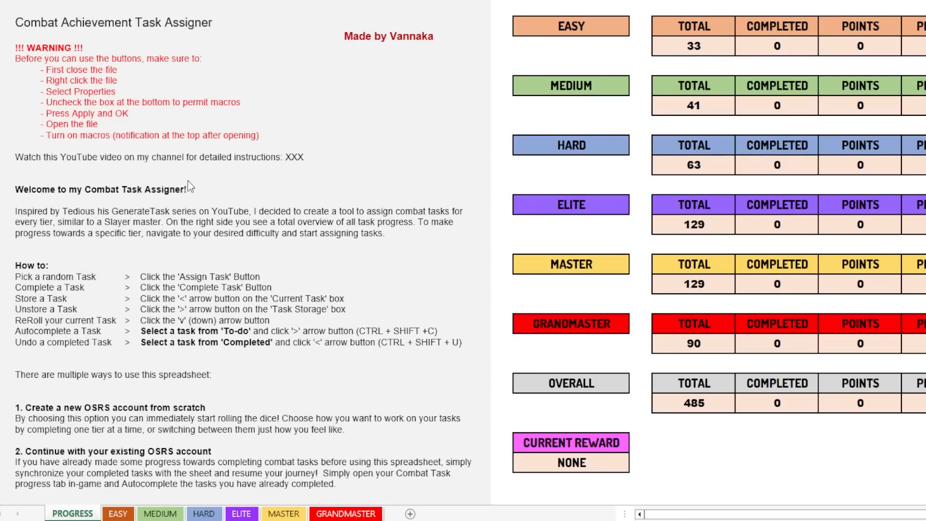
mouse_move(358, 294)
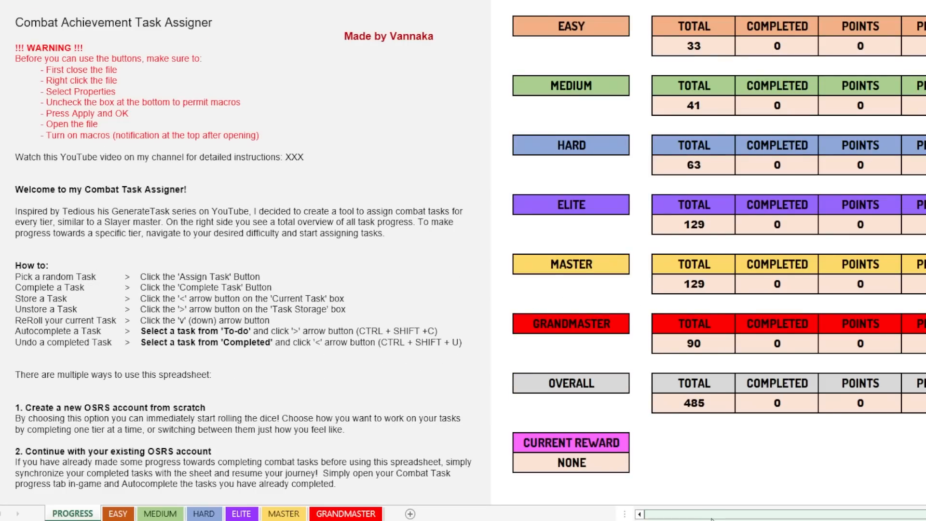
scroll("right", 3)
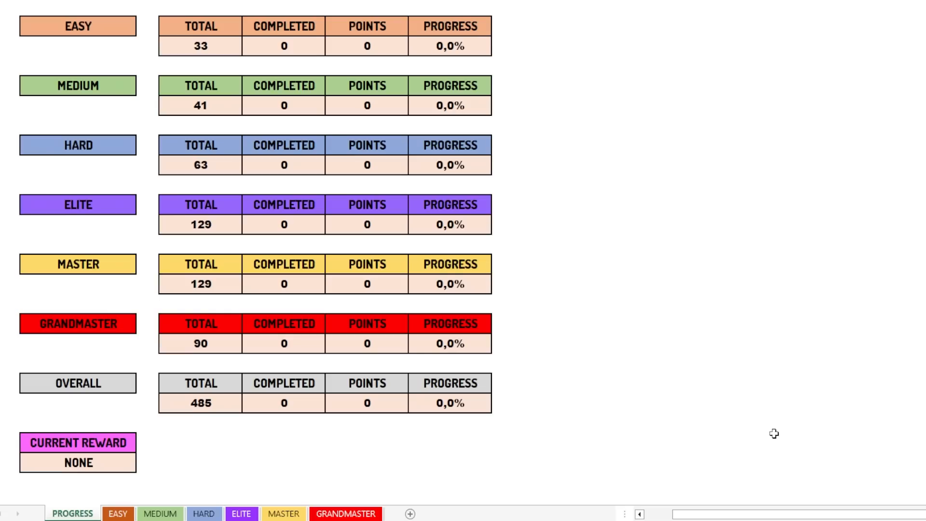
mouse_move(67, 347)
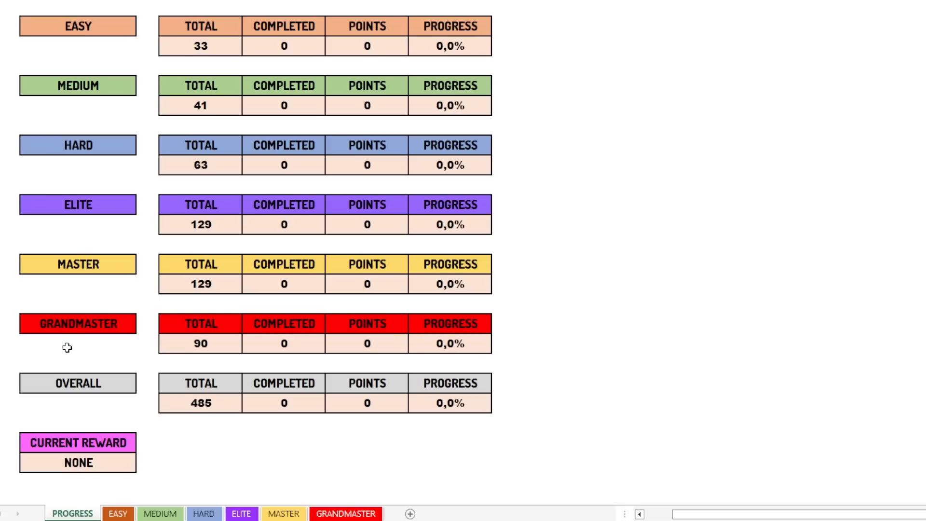
mouse_move(116, 388)
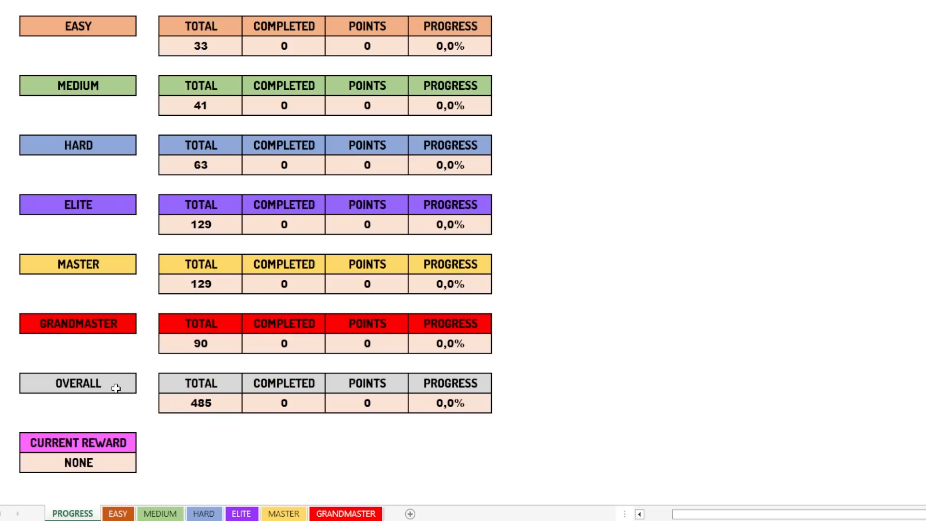
mouse_move(88, 441)
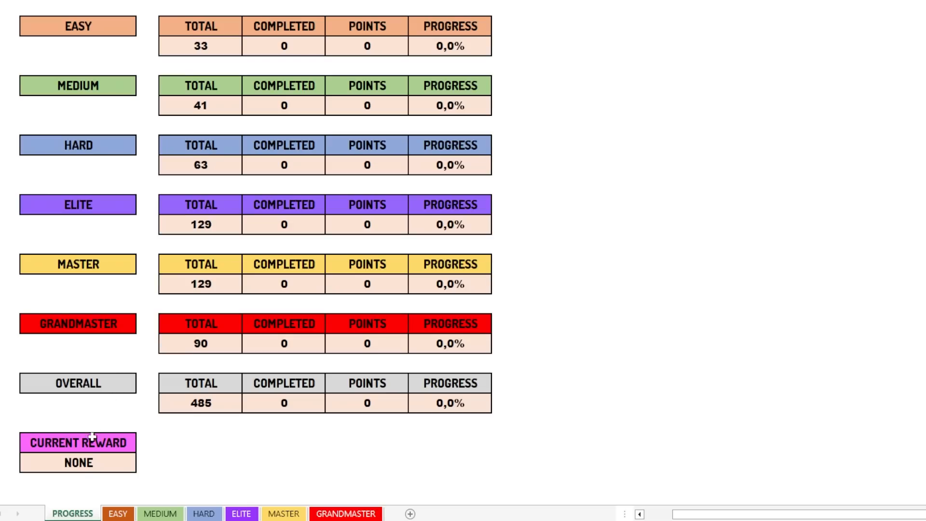
mouse_move(86, 460)
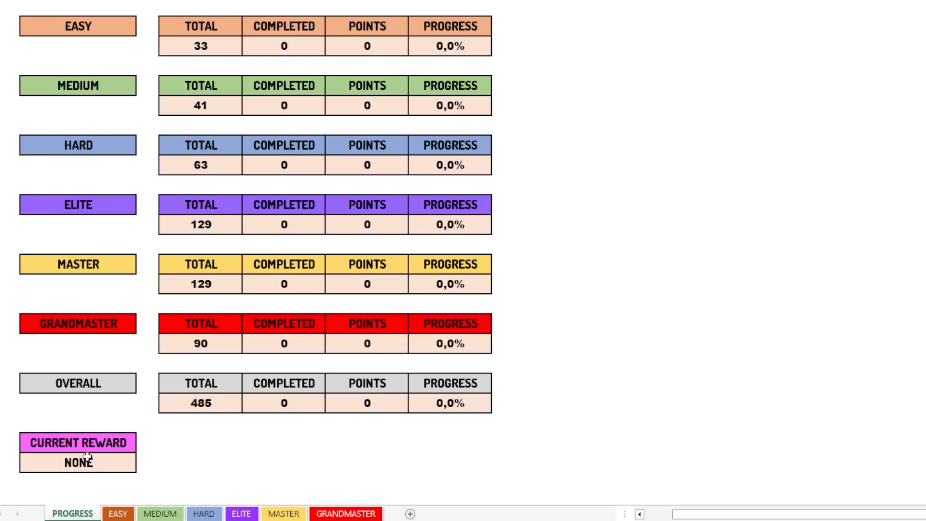
mouse_move(199, 26)
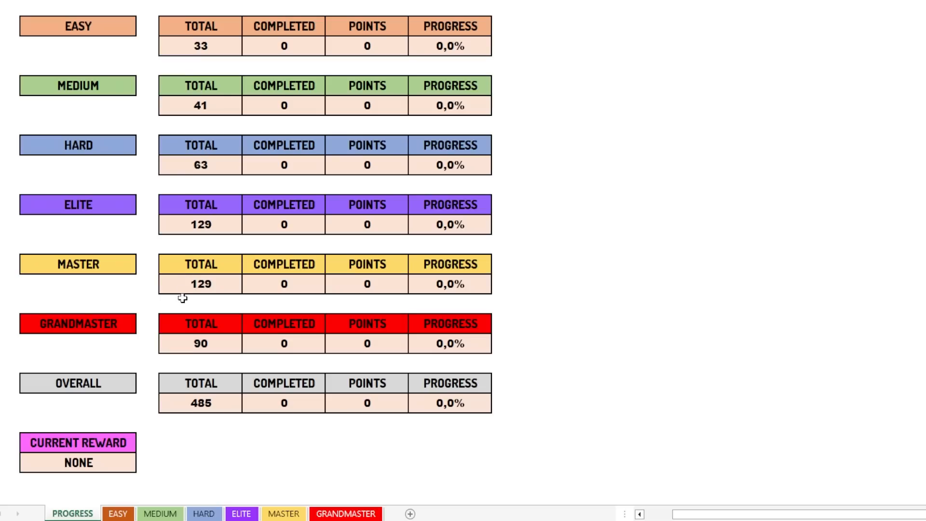
mouse_move(286, 165)
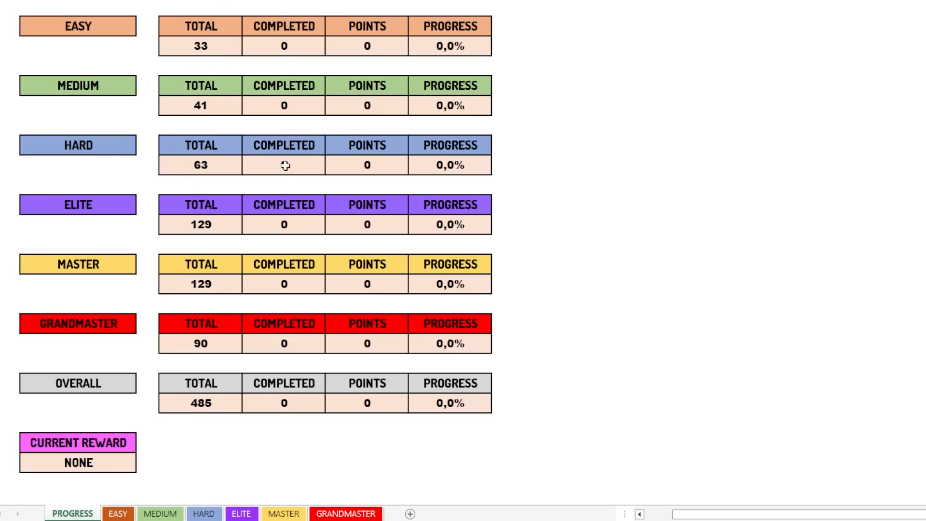
mouse_move(376, 76)
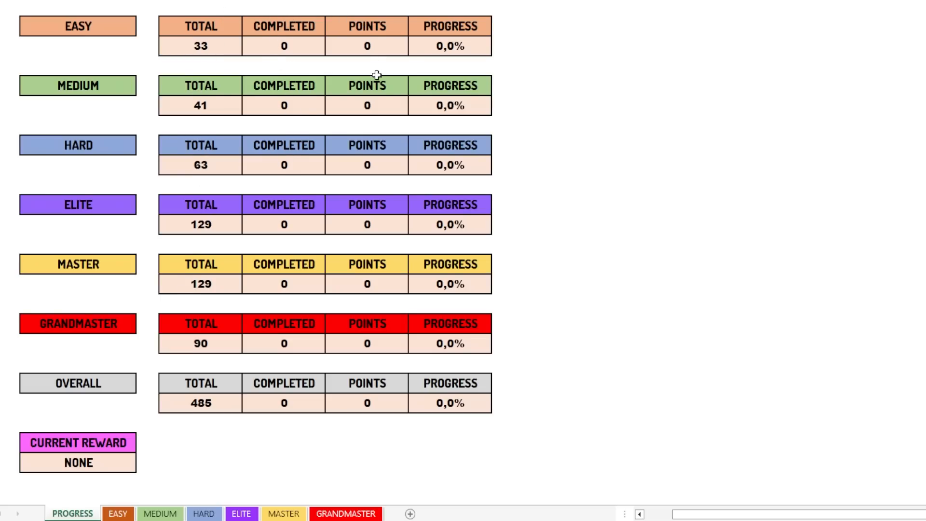
mouse_move(458, 31)
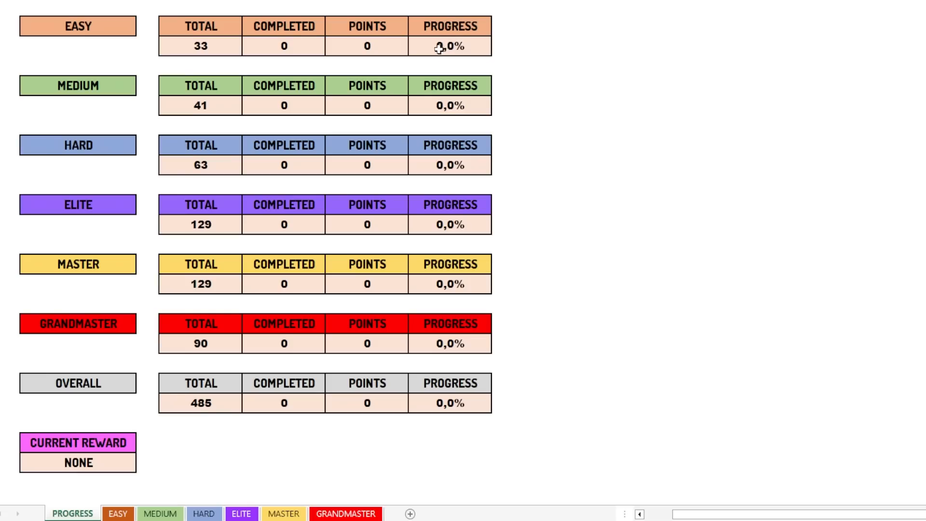
mouse_move(444, 60)
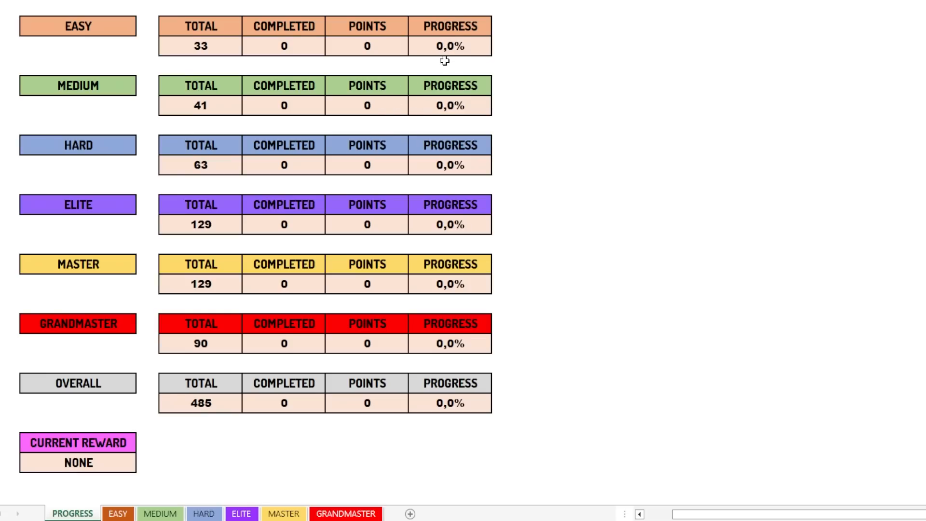
mouse_move(421, 215)
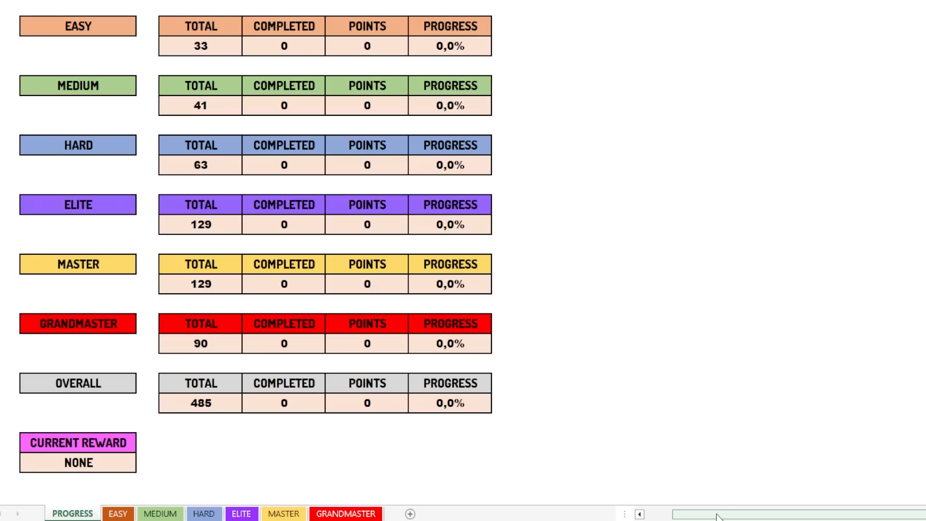
scroll("left", 3)
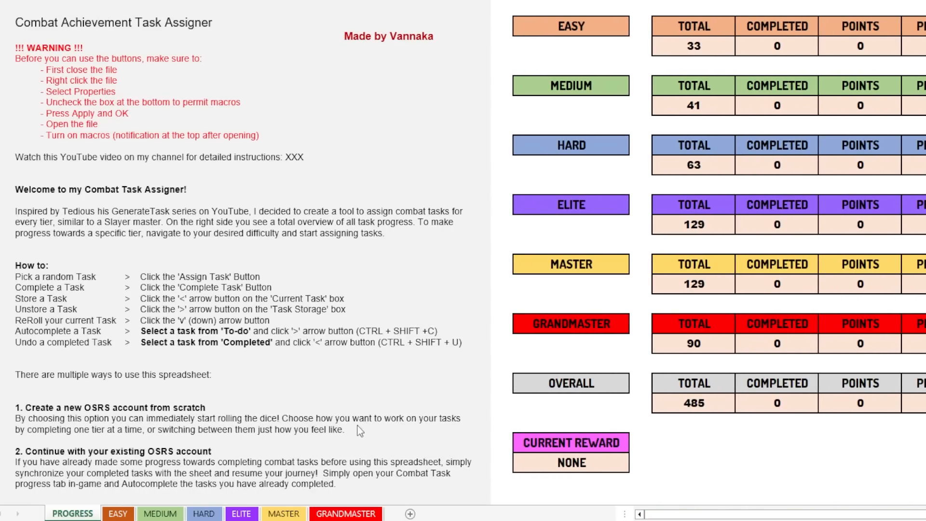
mouse_move(164, 499)
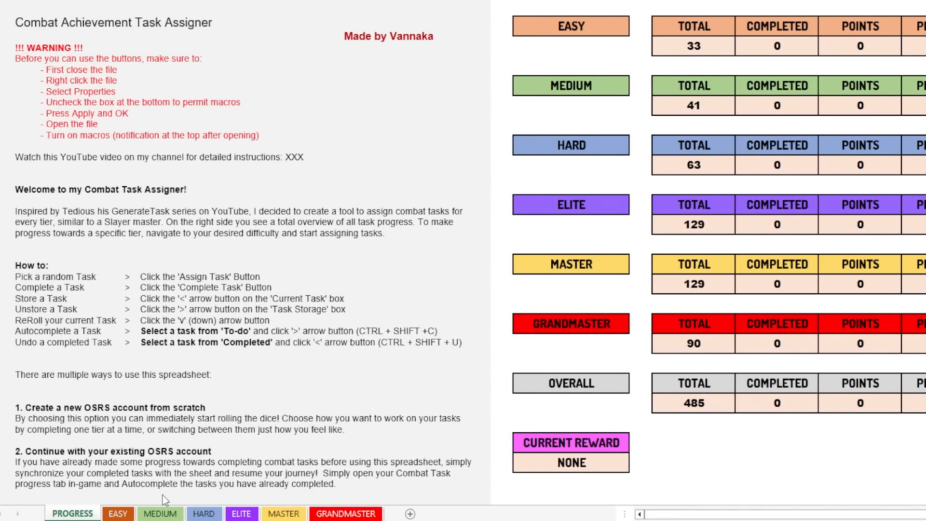
left_click(117, 512)
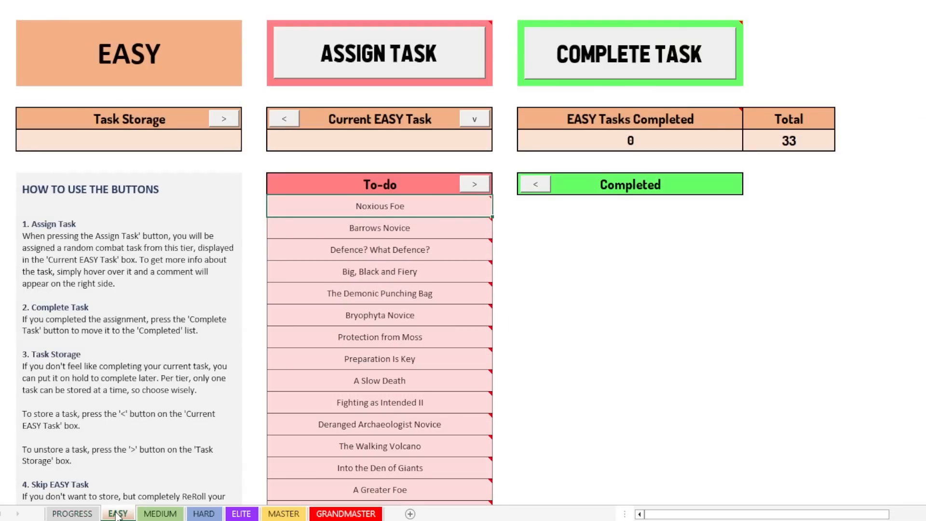
mouse_move(774, 258)
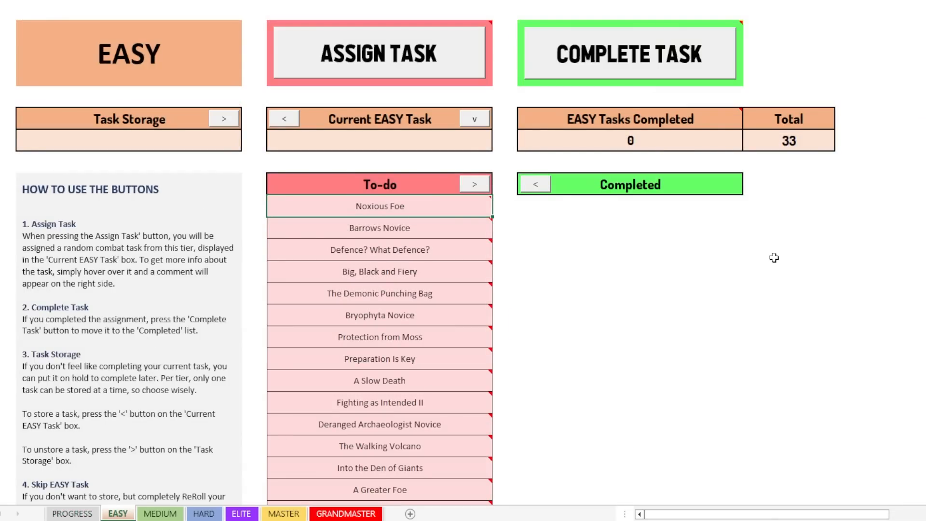
mouse_move(654, 259)
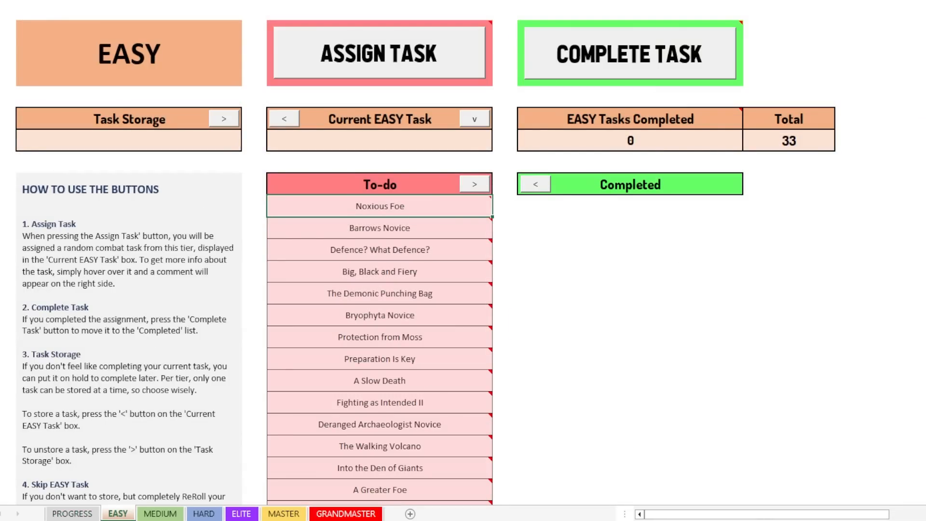
mouse_move(403, 61)
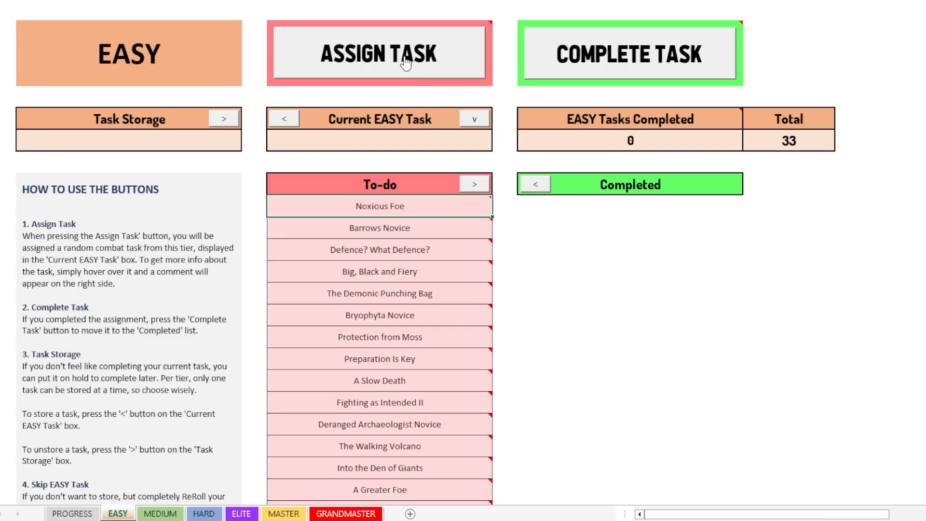
mouse_move(578, 52)
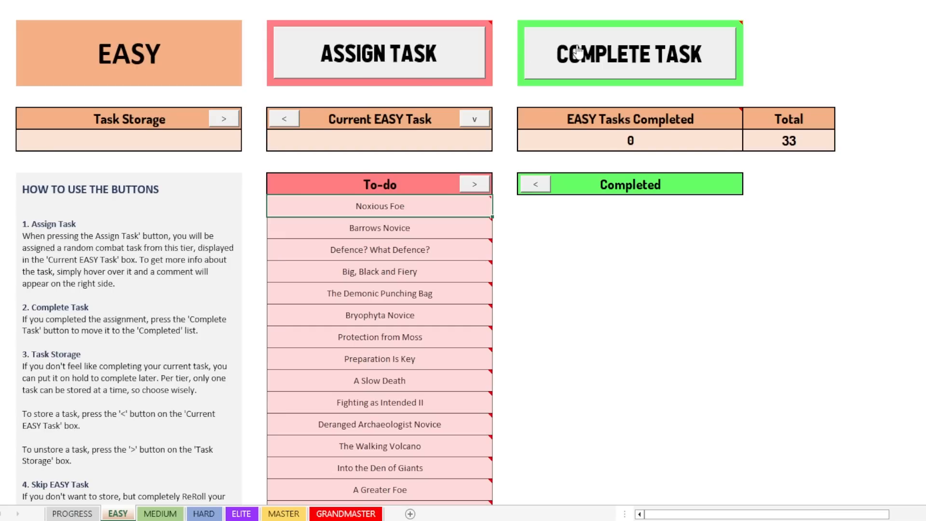
mouse_move(476, 54)
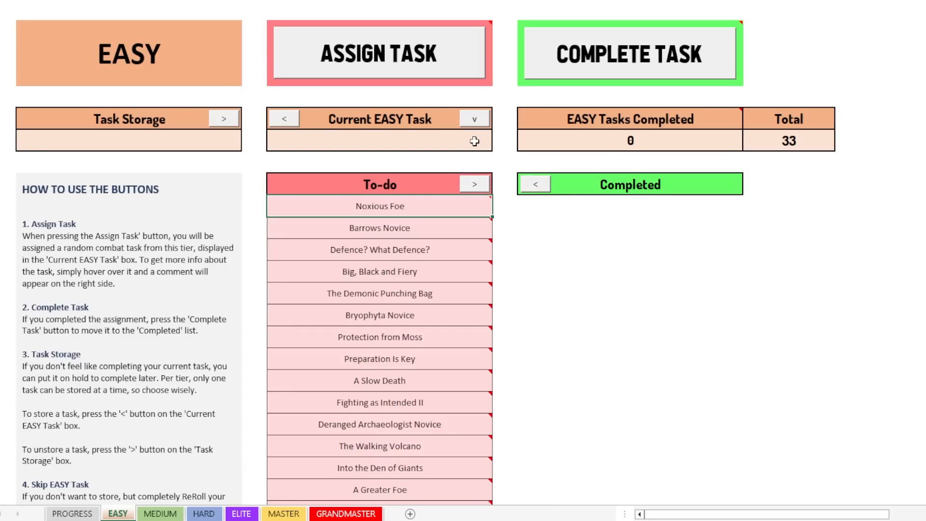
mouse_move(387, 56)
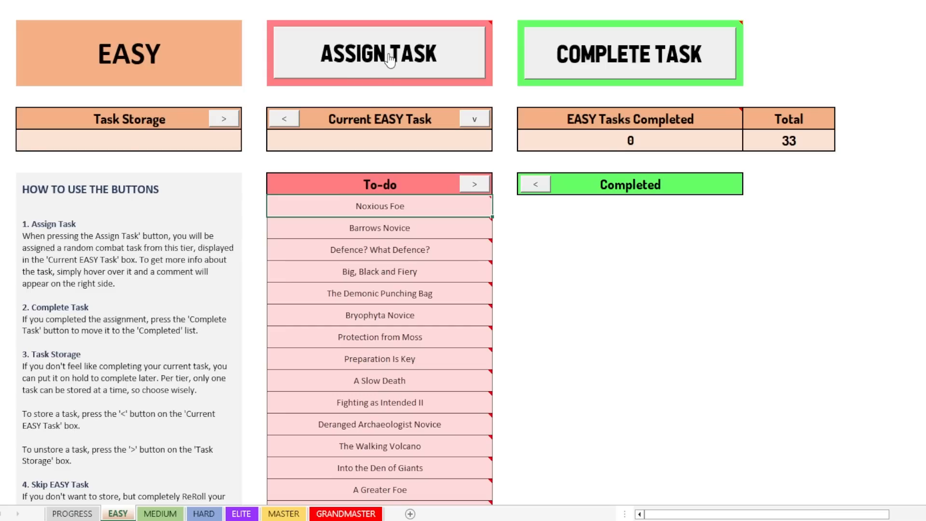
mouse_move(454, 56)
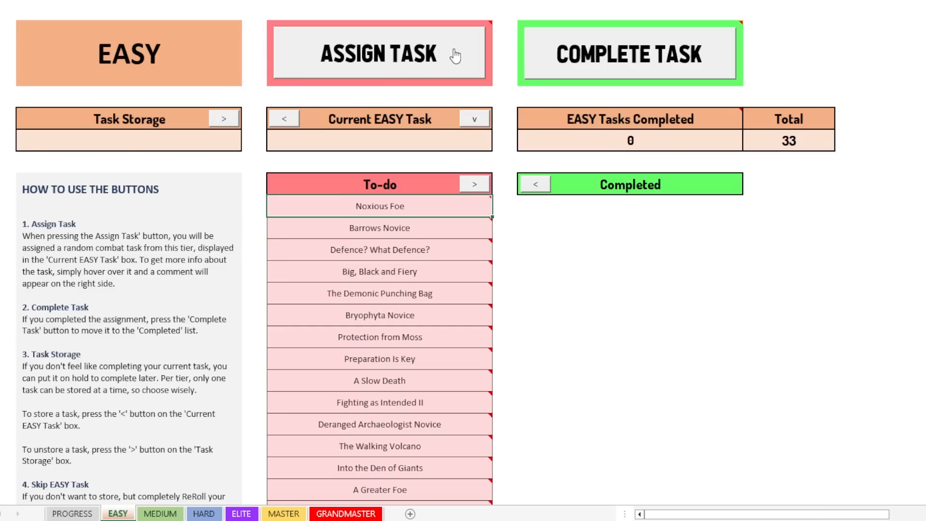
Step: Draw a random EASY task, assigning Shayzien Protector as current task
left_click(379, 52)
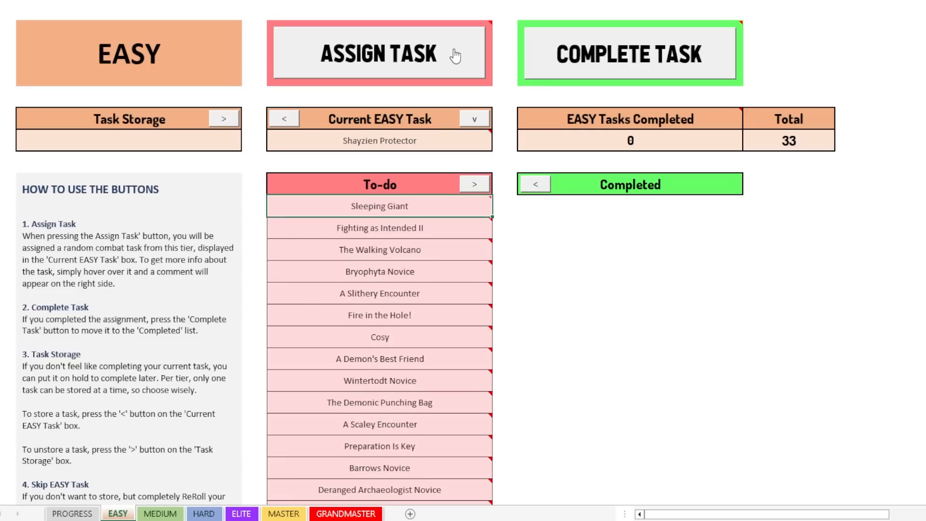
mouse_move(389, 140)
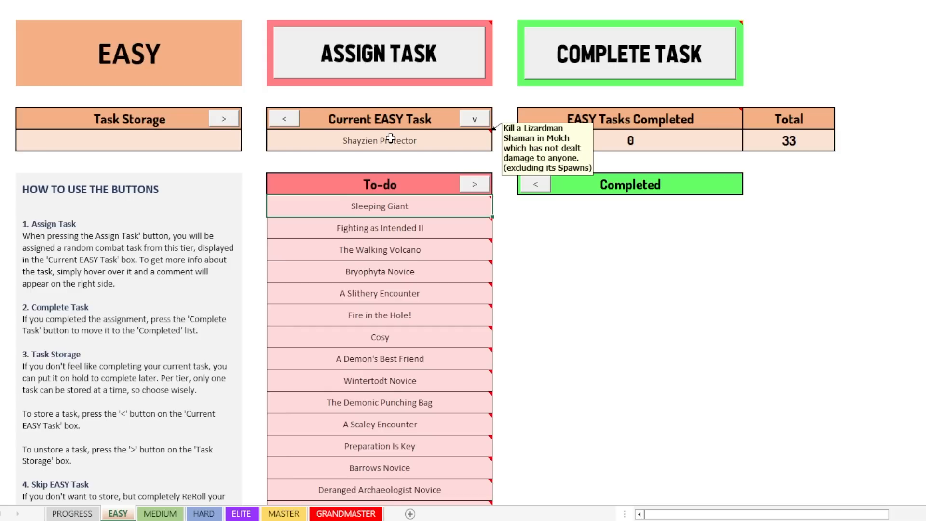
mouse_move(439, 170)
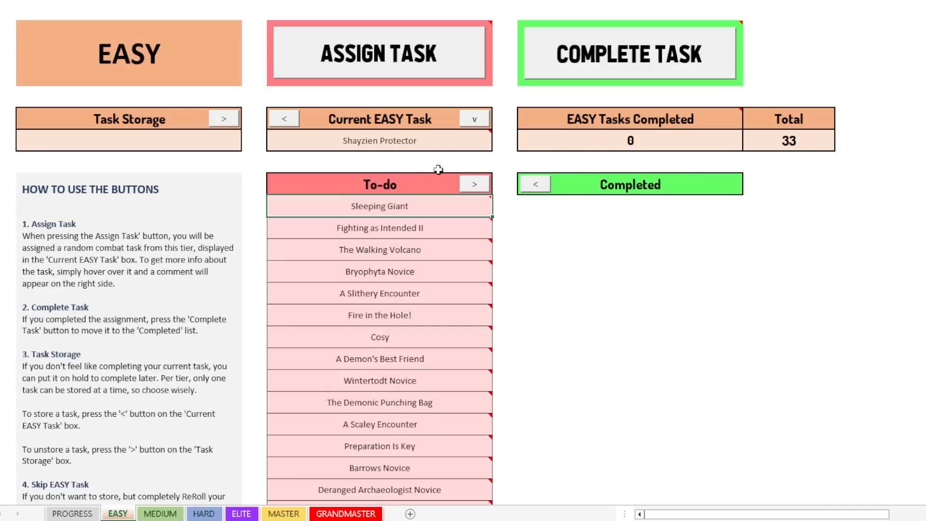
mouse_move(479, 119)
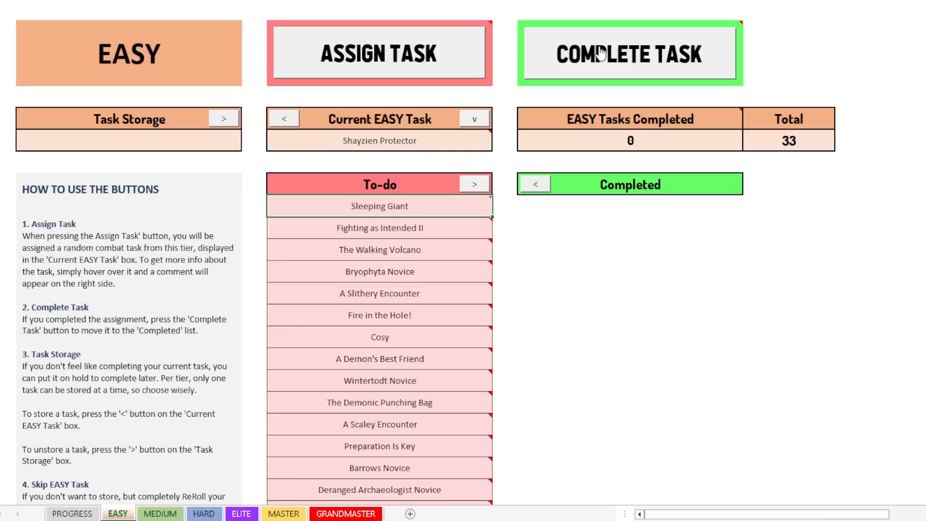
mouse_move(115, 134)
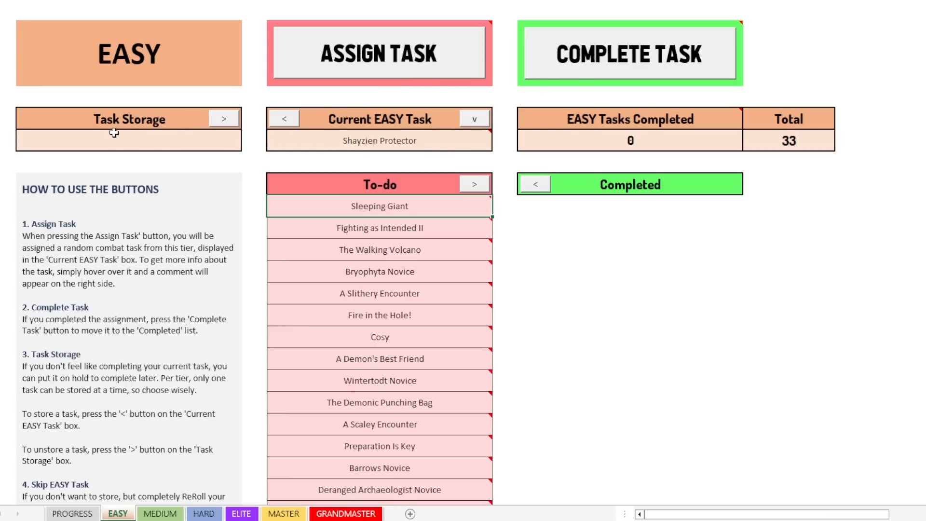
mouse_move(157, 136)
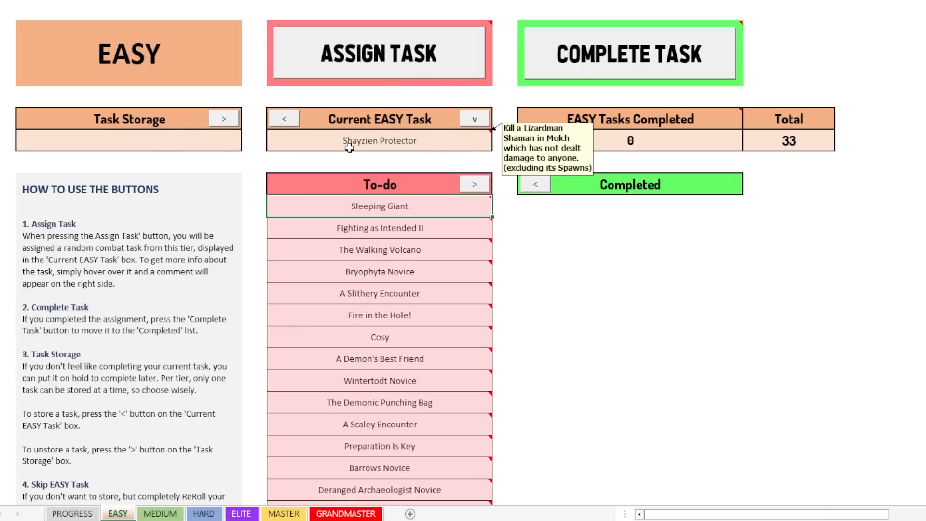
mouse_move(401, 147)
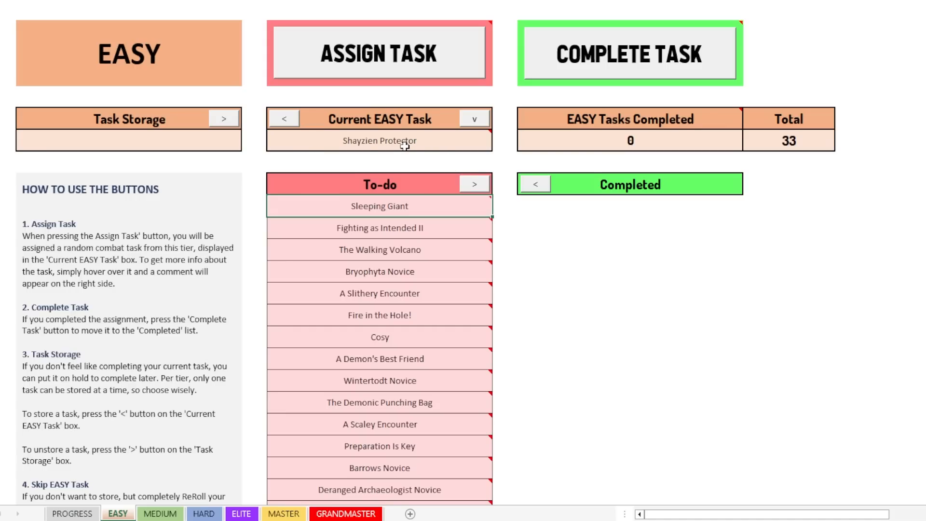
mouse_move(380, 141)
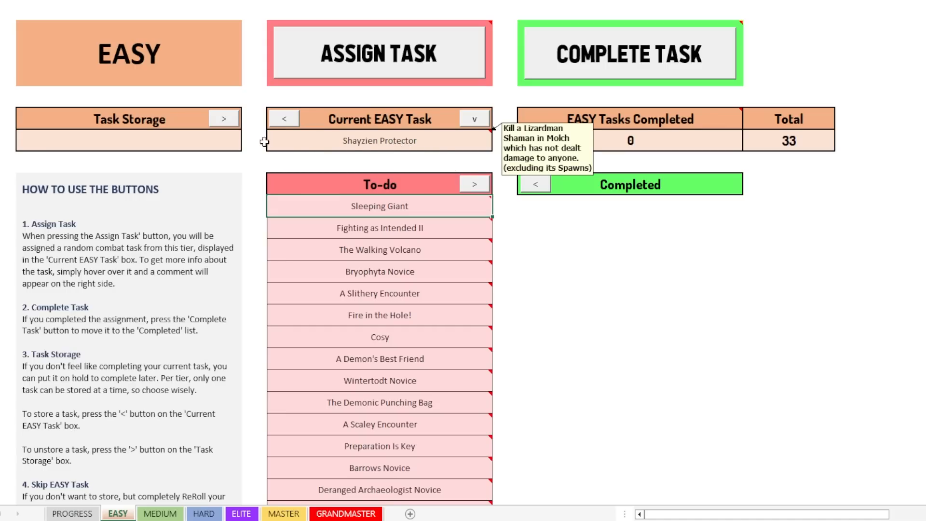
mouse_move(128, 132)
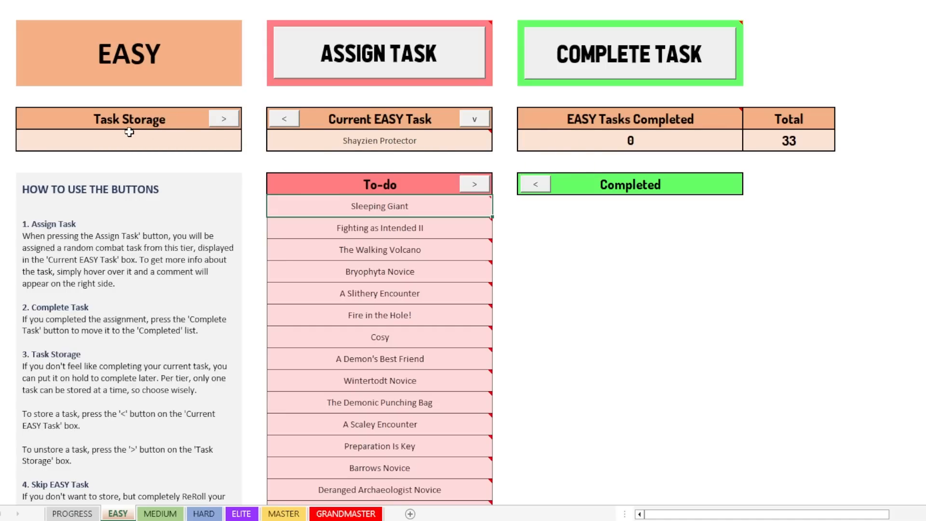
mouse_move(272, 131)
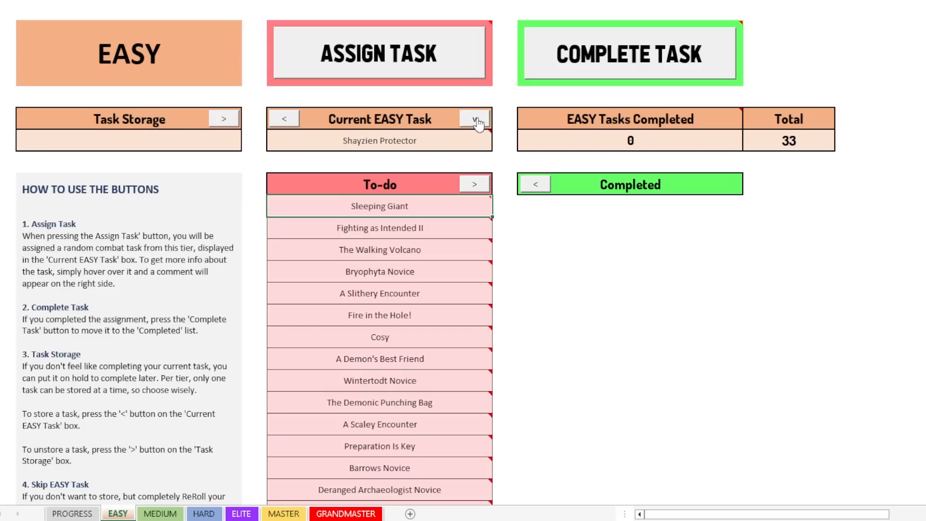
mouse_move(415, 128)
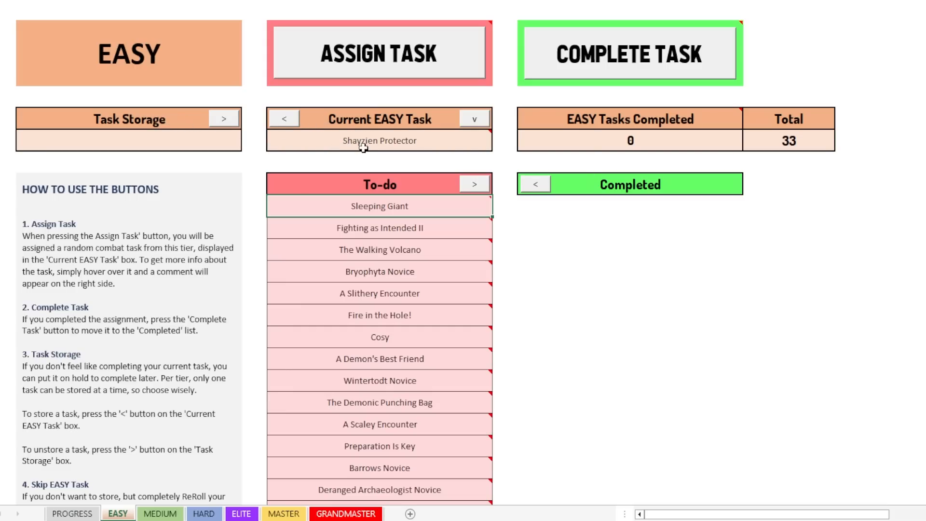
mouse_move(299, 105)
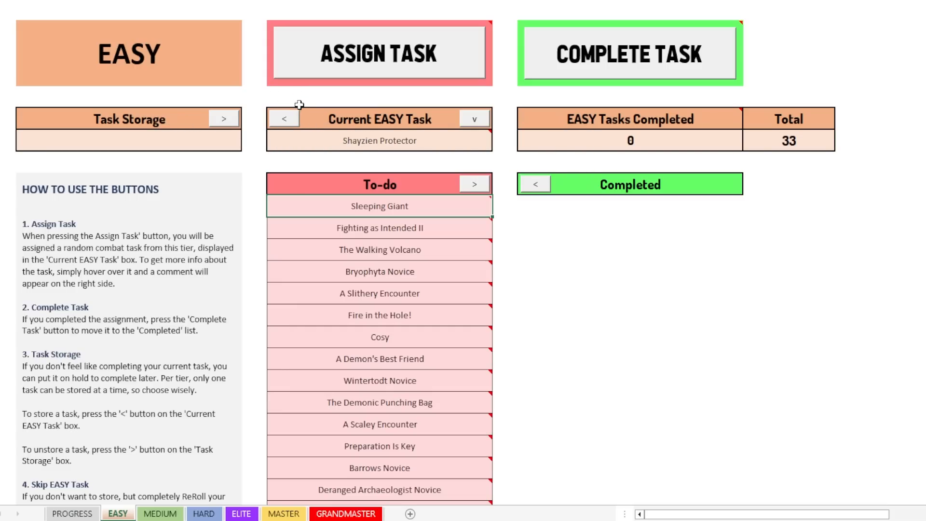
mouse_move(304, 118)
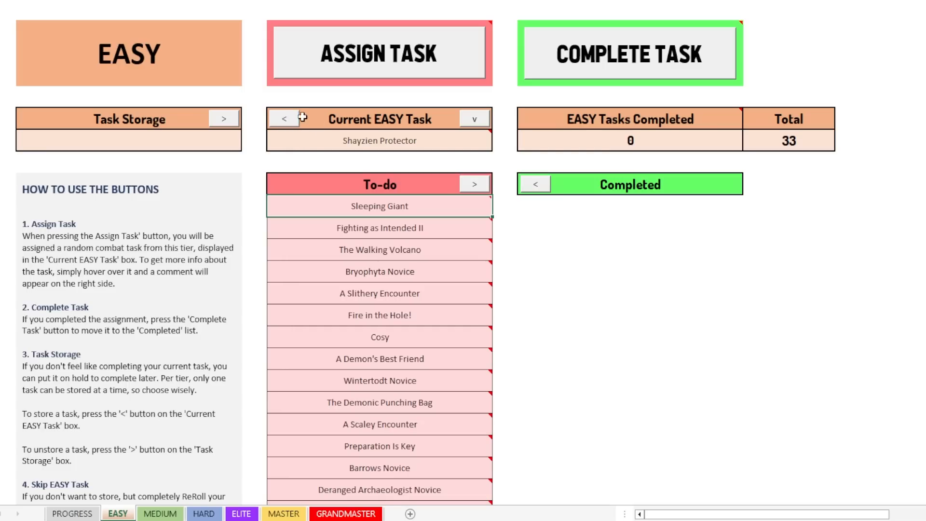
mouse_move(141, 128)
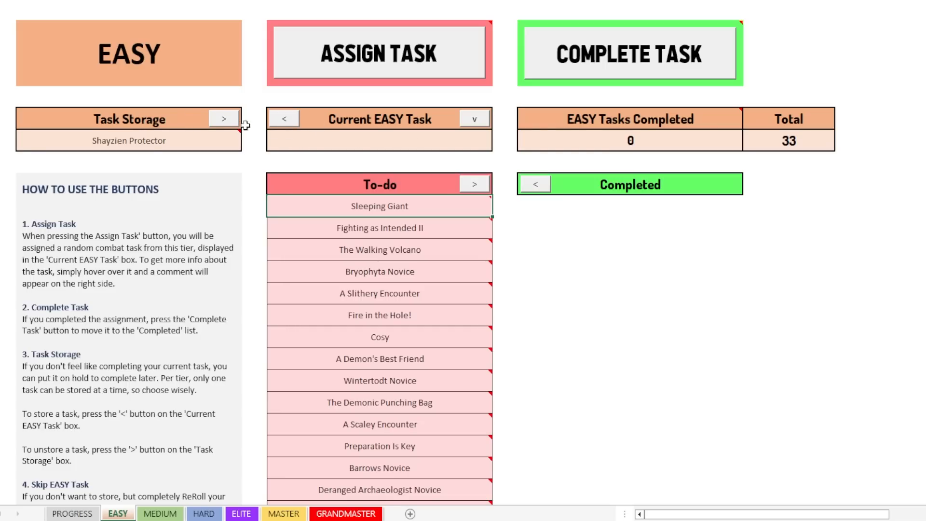
mouse_move(128, 141)
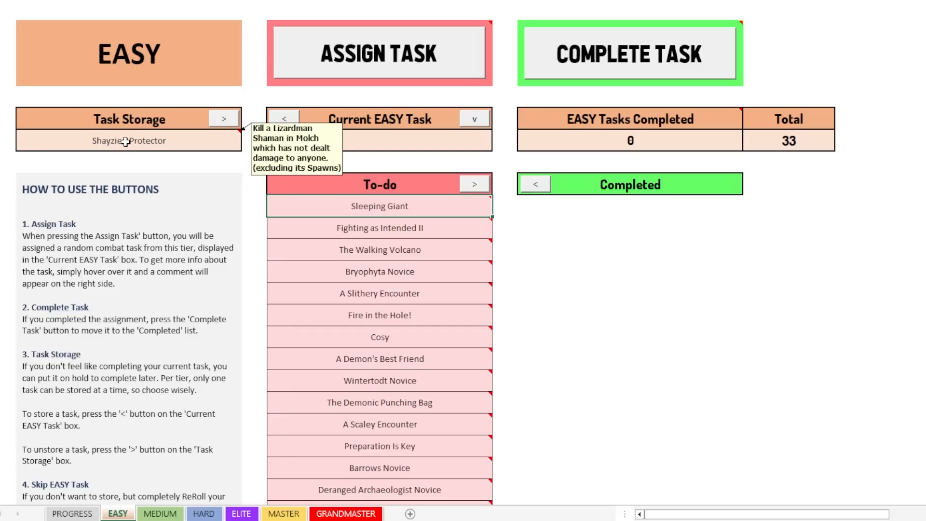
mouse_move(174, 135)
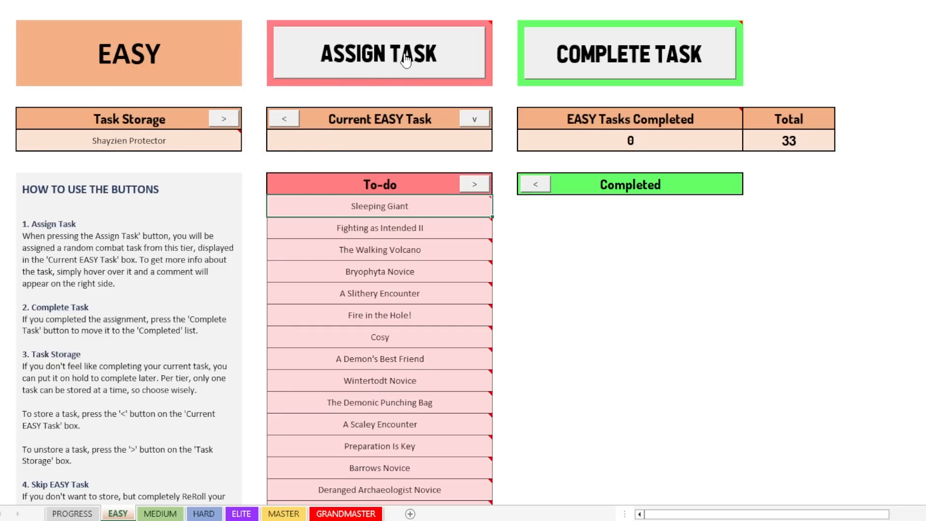
Step: Draw a random EASY task, making A Slow Death the current task
left_click(379, 53)
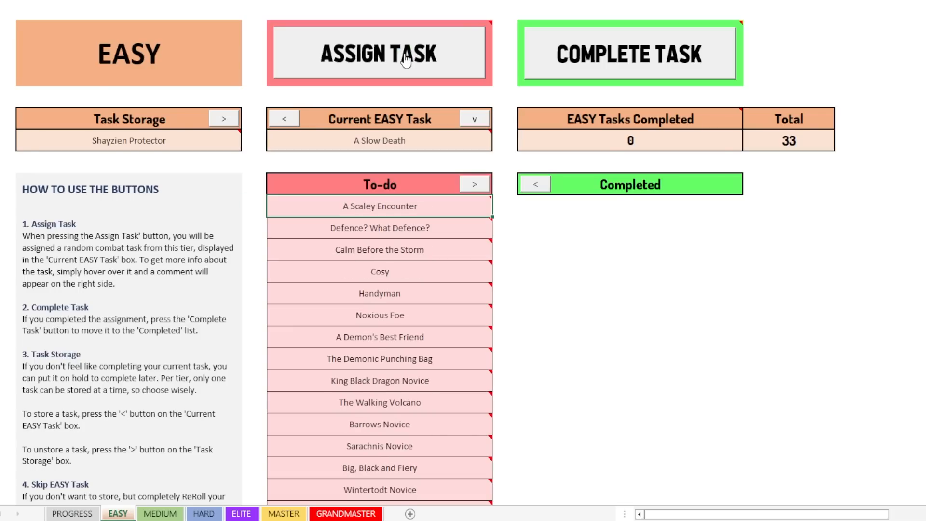
mouse_move(360, 141)
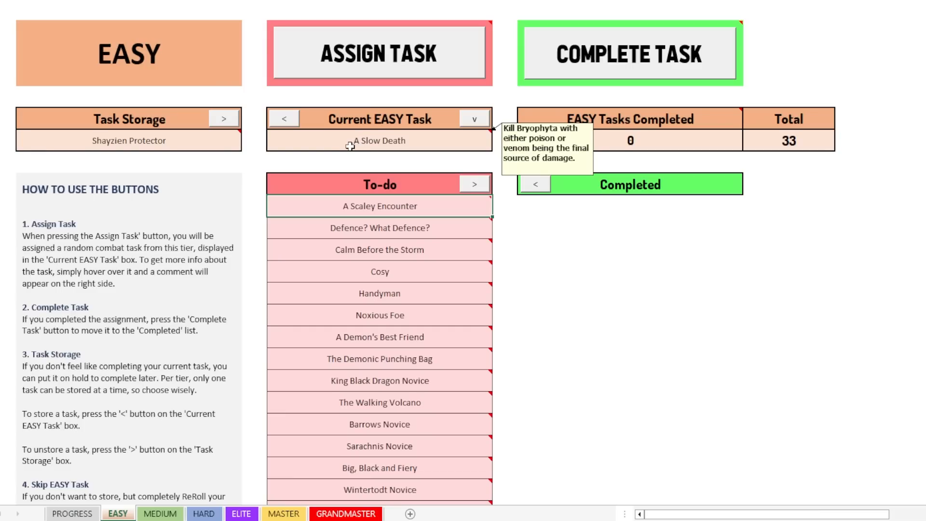
mouse_move(293, 161)
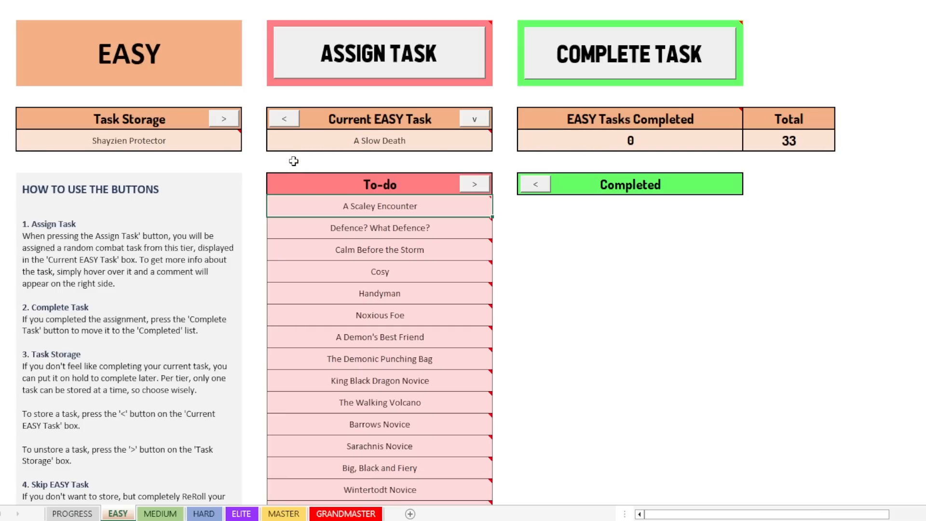
left_click(284, 119)
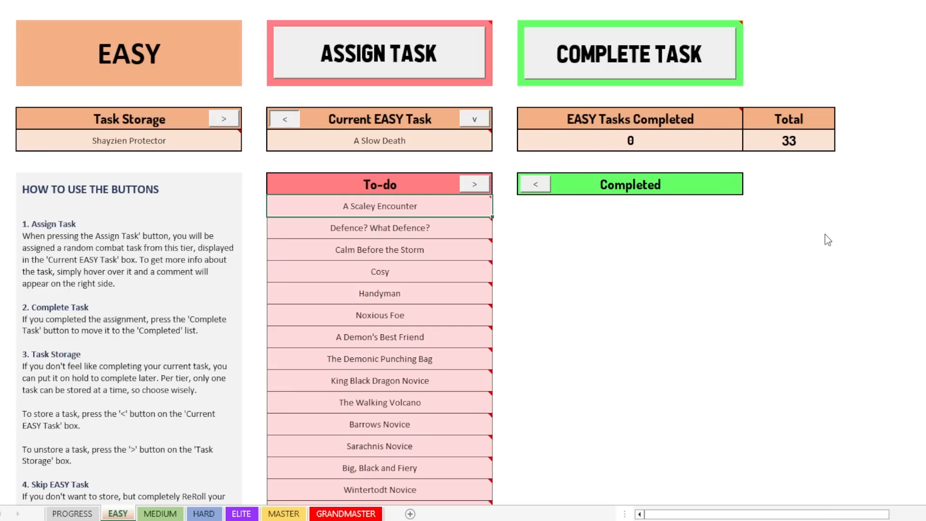
mouse_move(823, 245)
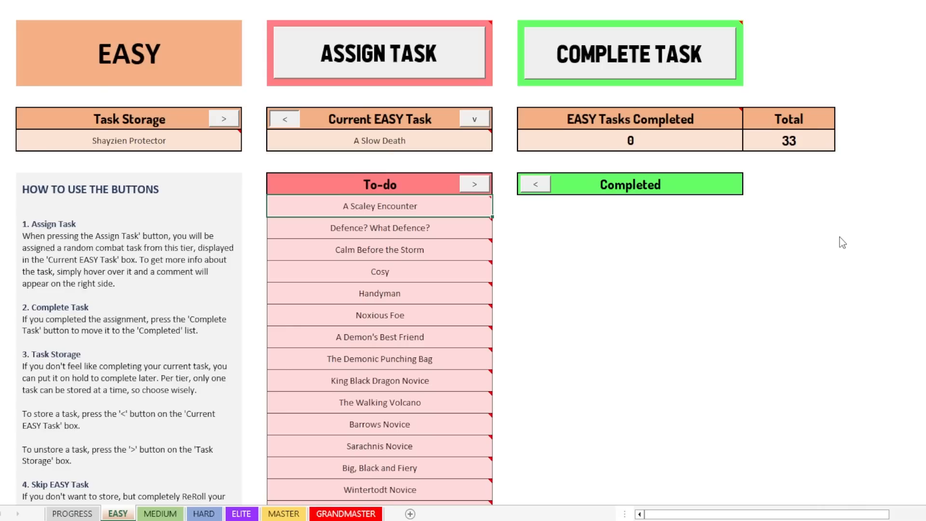
mouse_move(822, 244)
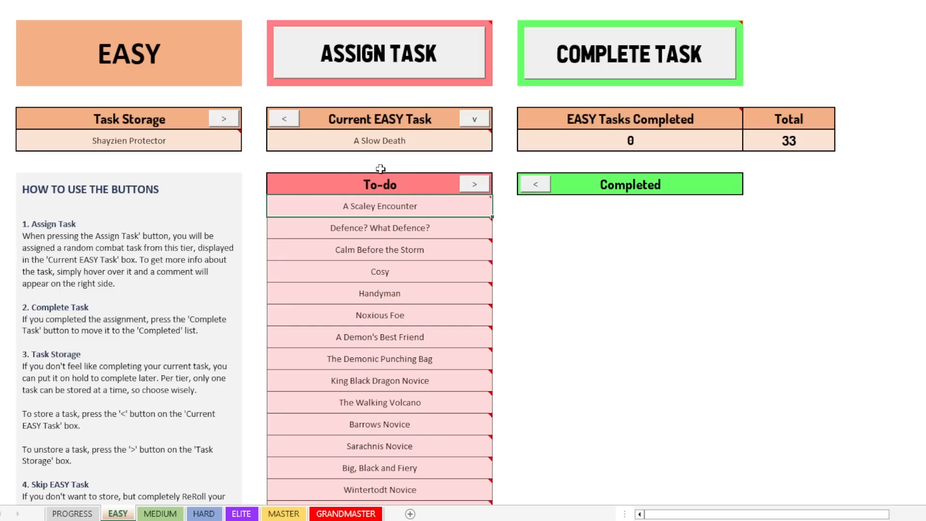
mouse_move(381, 68)
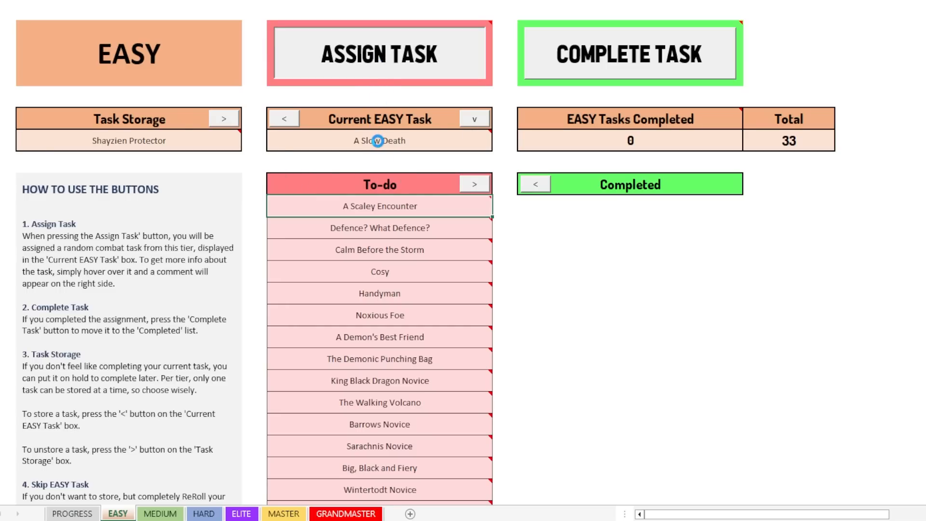
mouse_move(818, 226)
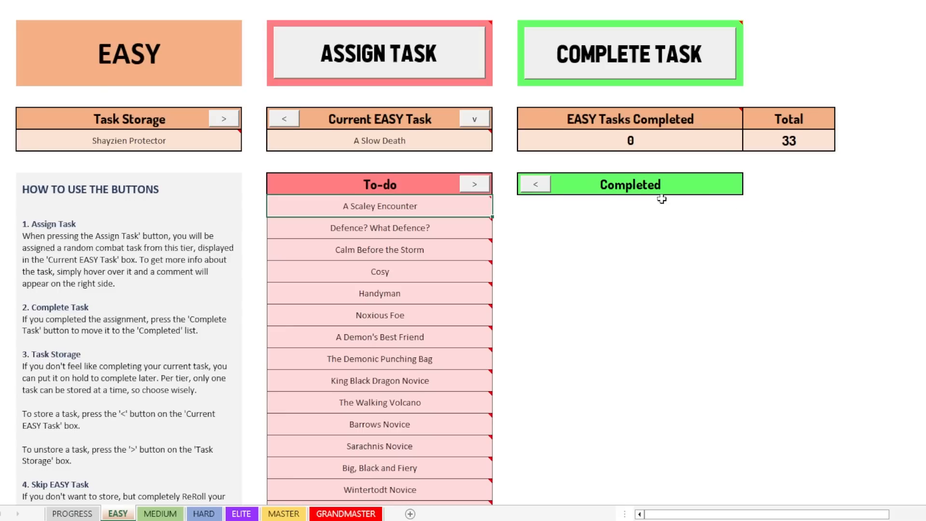
mouse_move(373, 157)
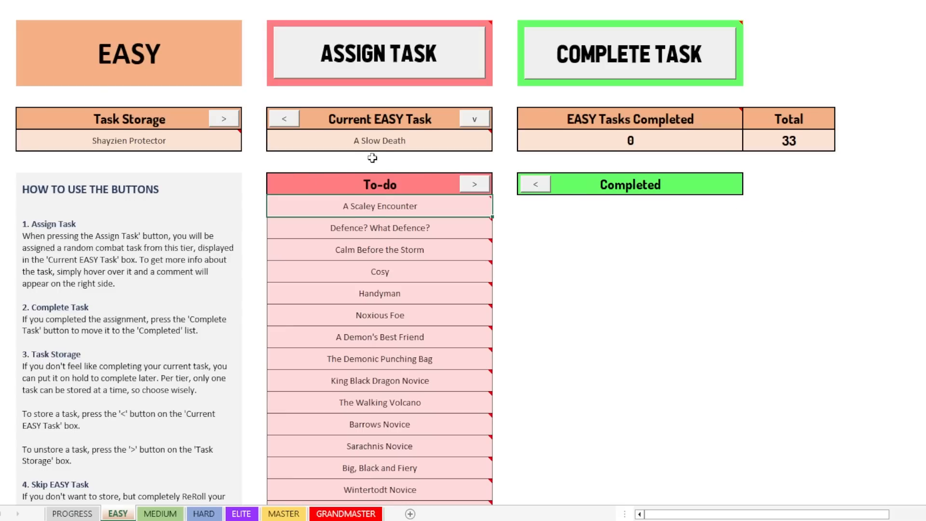
mouse_move(436, 131)
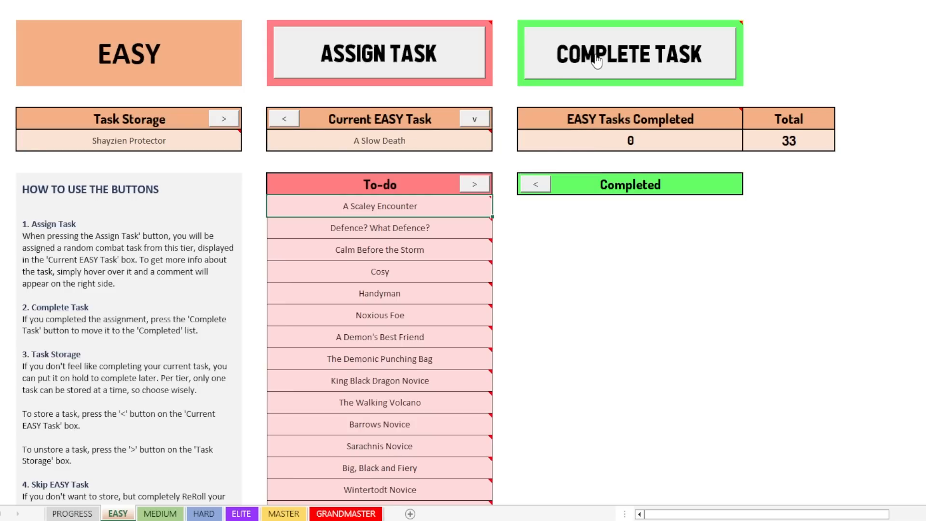
Step: Complete A Slow Death so it joins the Completed list, 1 of 33 done
left_click(629, 52)
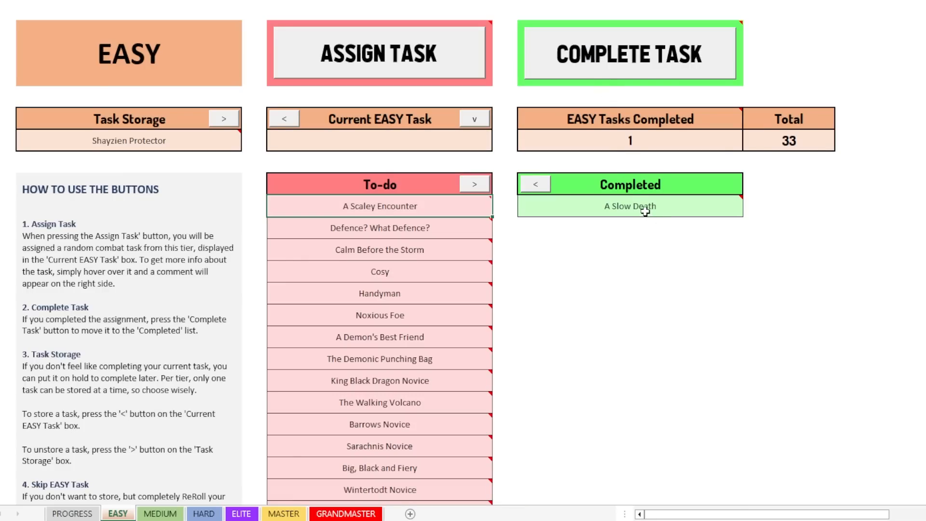
mouse_move(613, 117)
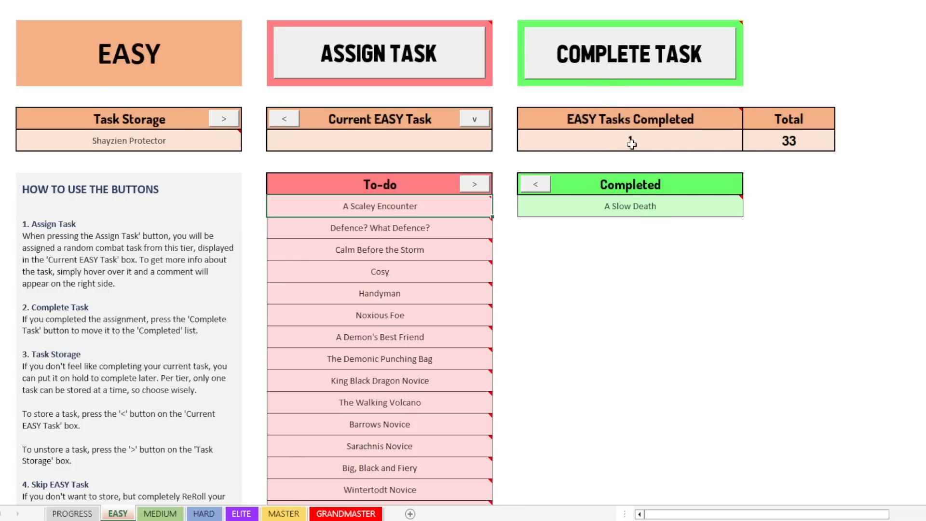
left_click(630, 52)
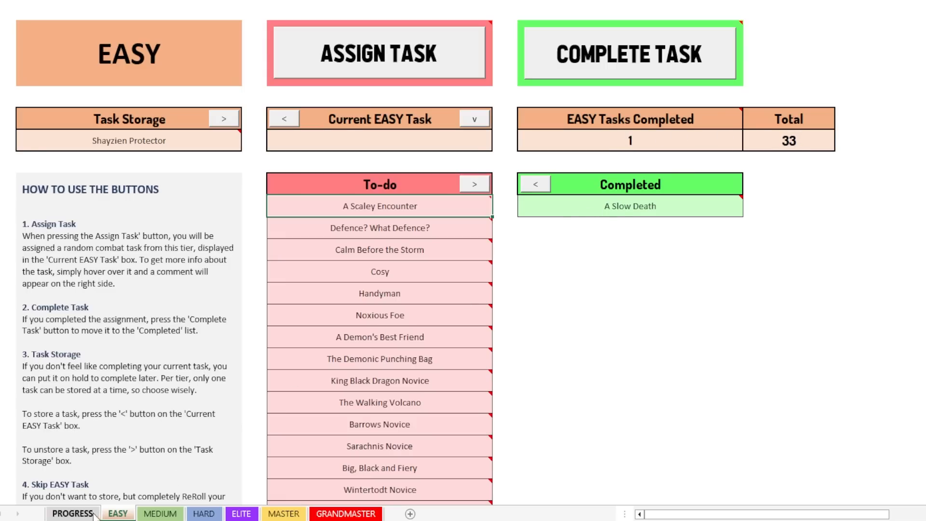
left_click(72, 512)
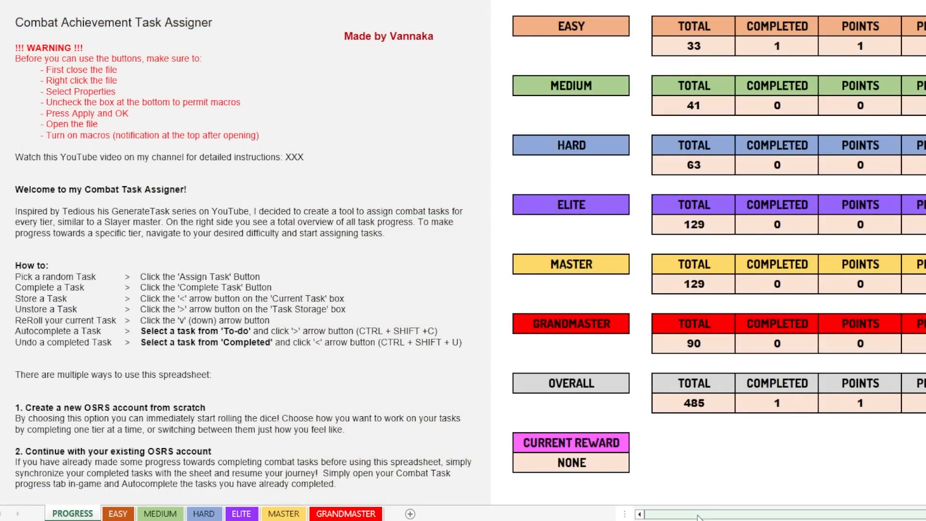
scroll("right", 3)
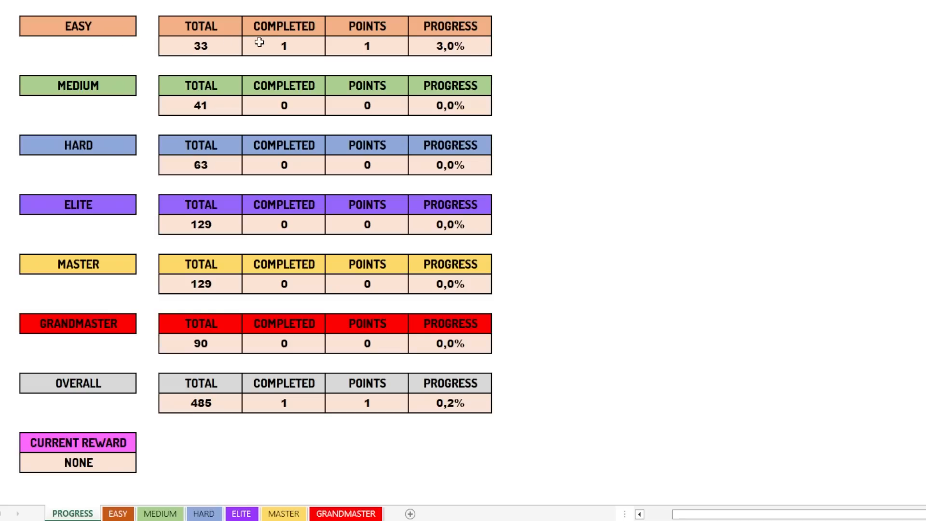
mouse_move(371, 45)
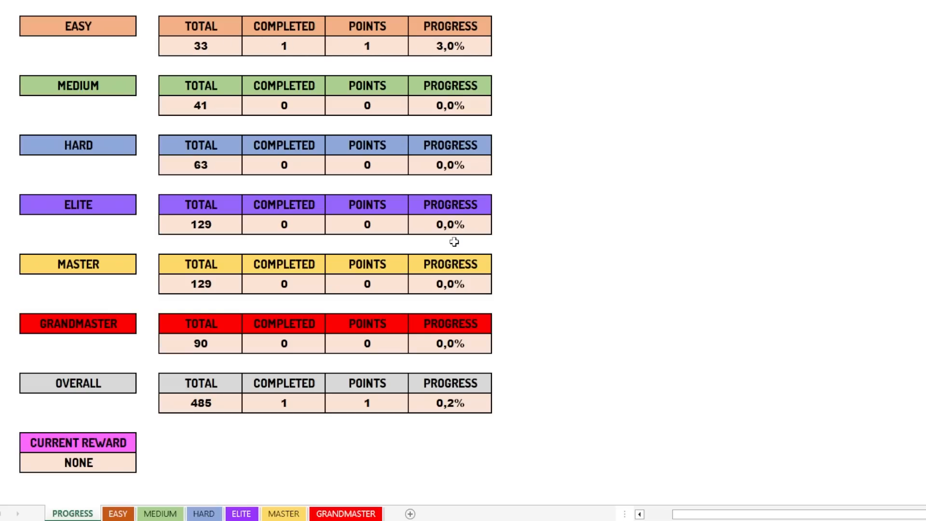
mouse_move(454, 403)
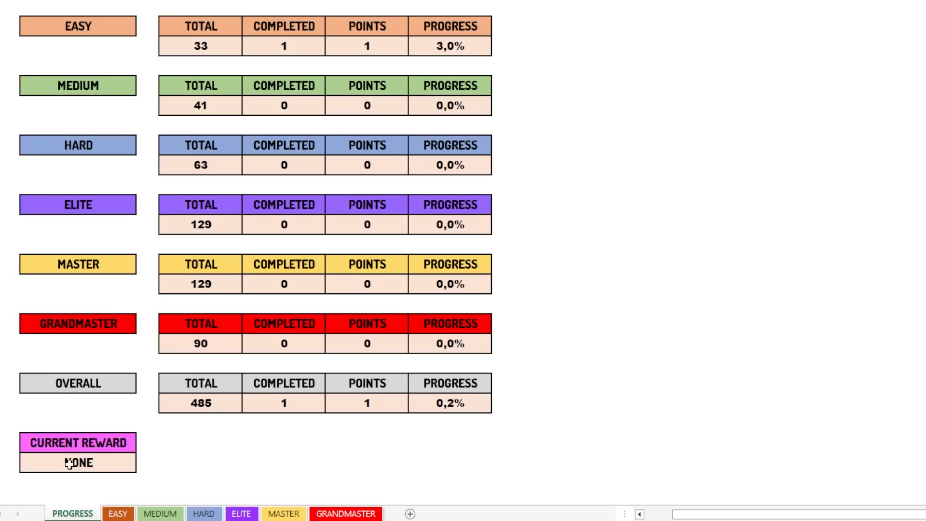
mouse_move(115, 441)
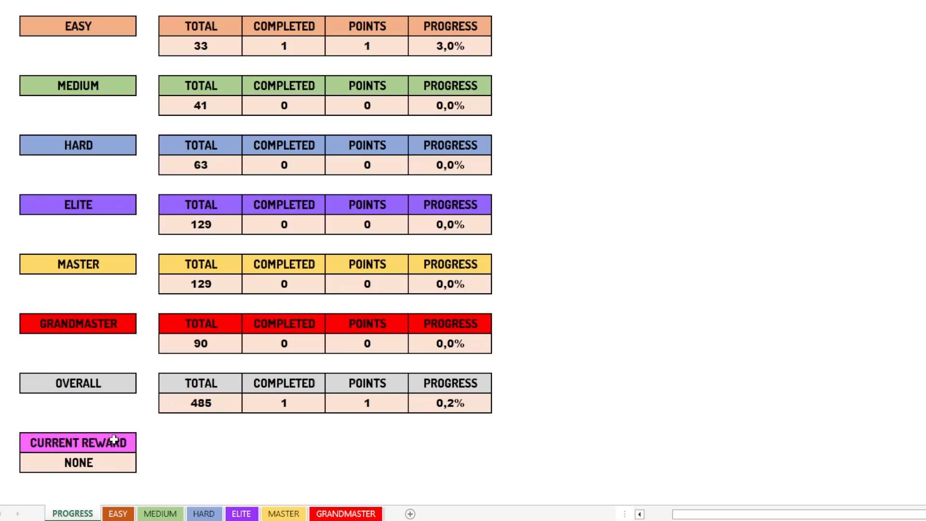
mouse_move(121, 484)
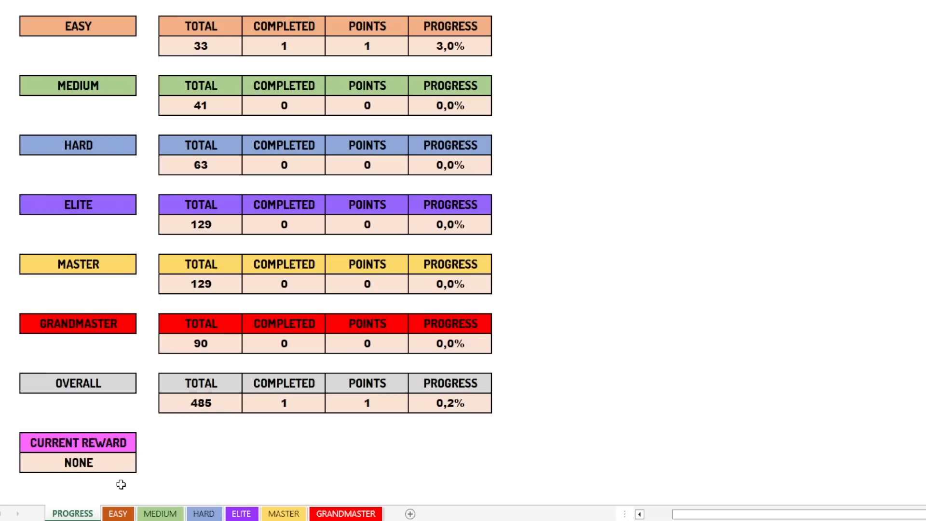
left_click(118, 513)
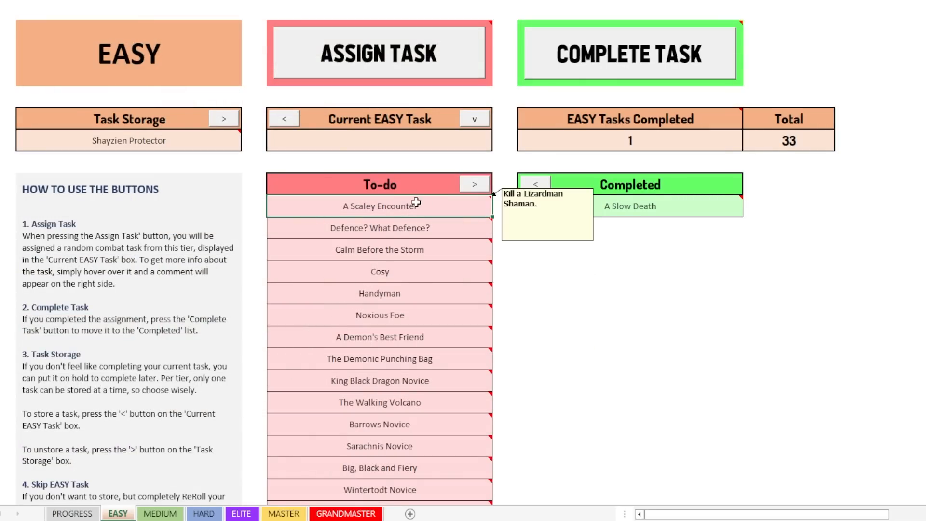
mouse_move(408, 228)
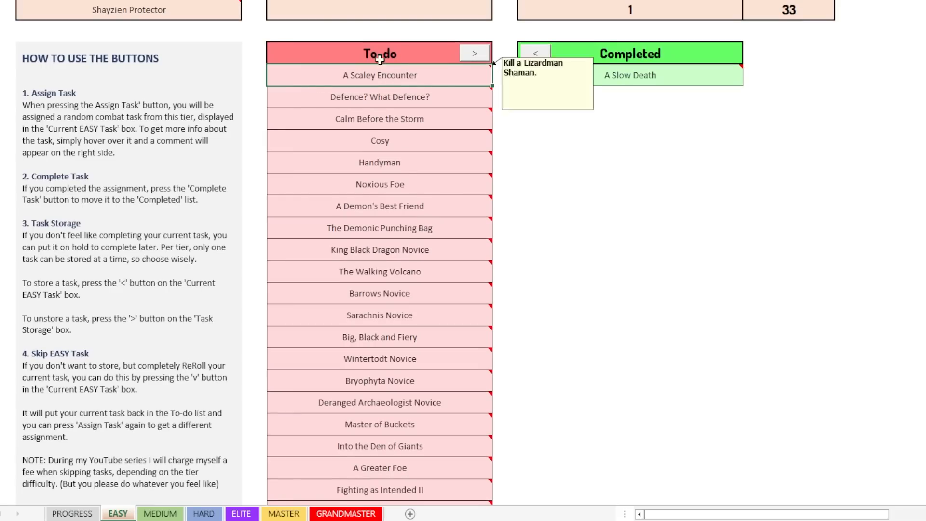
scroll("down", 3)
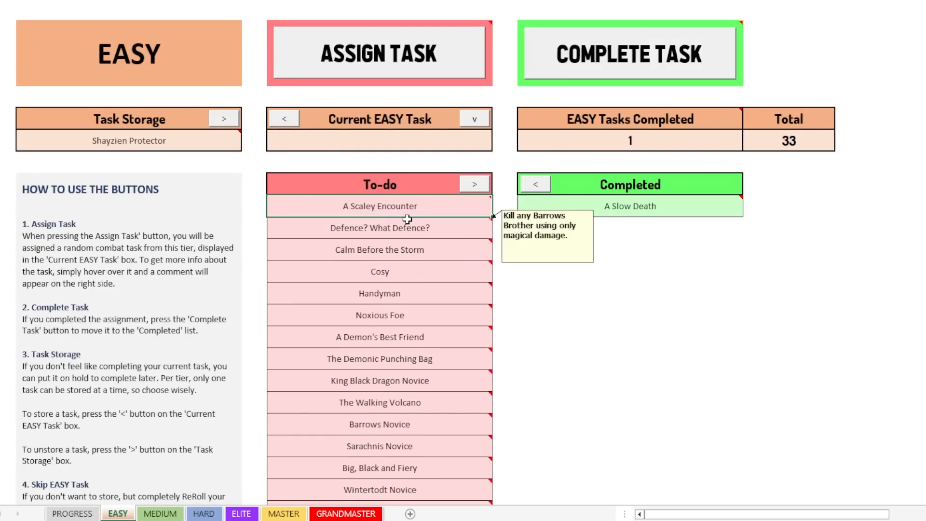
mouse_move(404, 206)
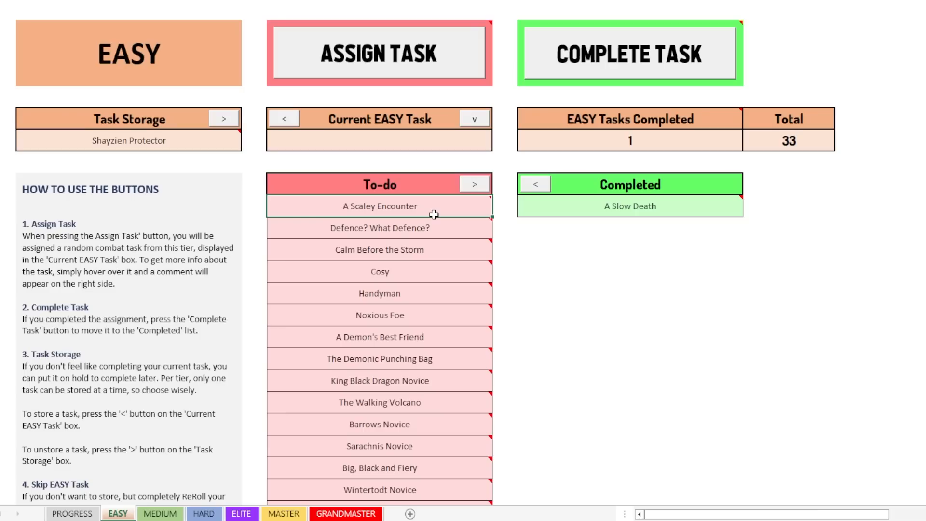
mouse_move(413, 77)
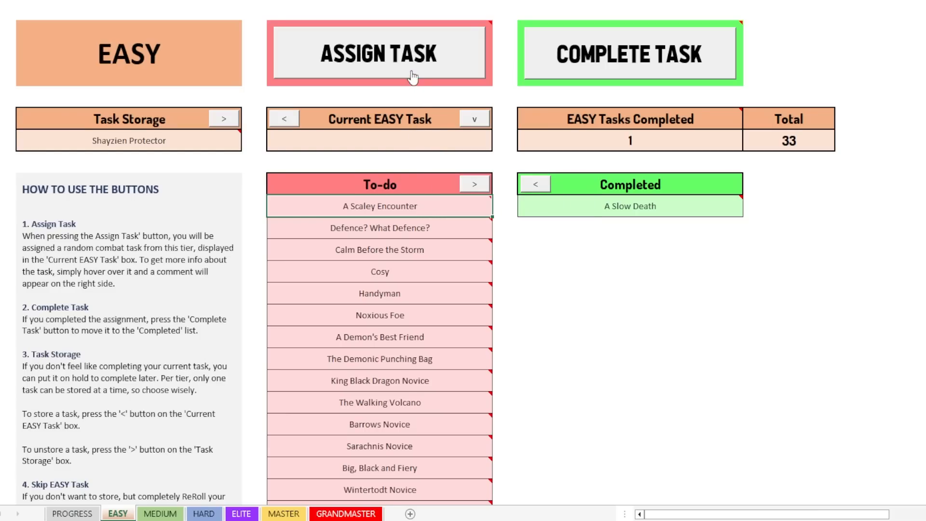
mouse_move(489, 61)
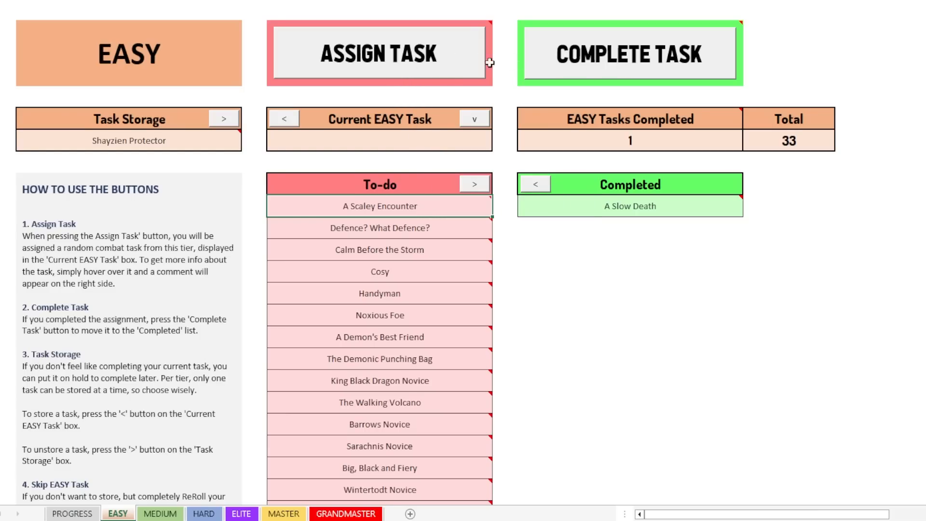
Step: Scroll through the now-completed To-do tasks, 32 of 33 done
scroll("down", 3)
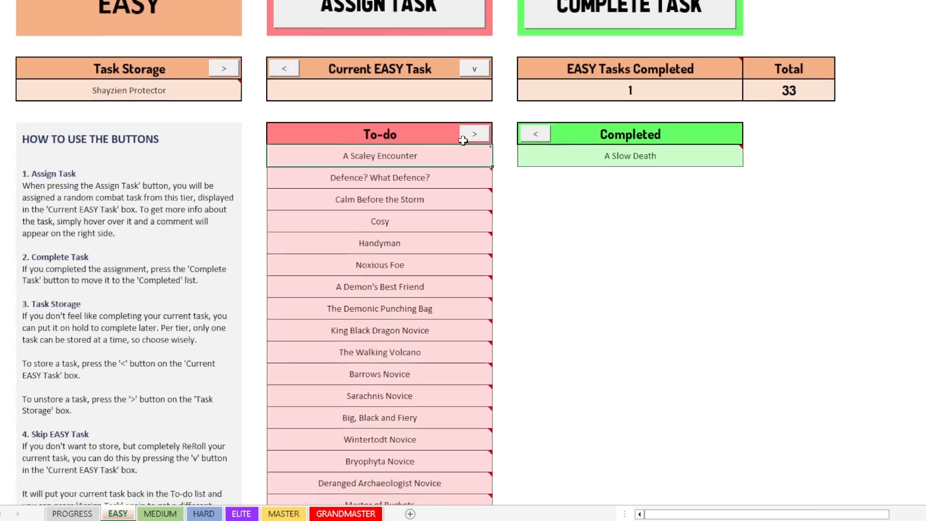
scroll("down", 3)
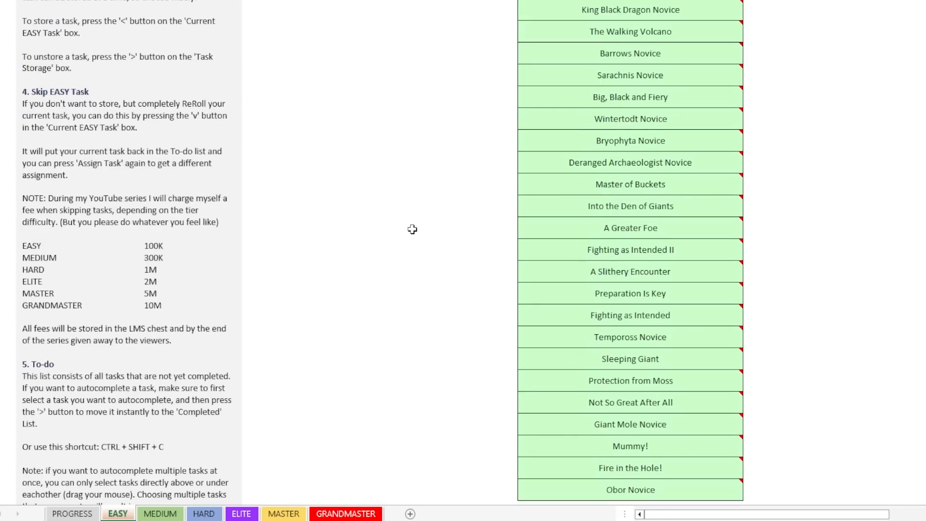
scroll("up", 3)
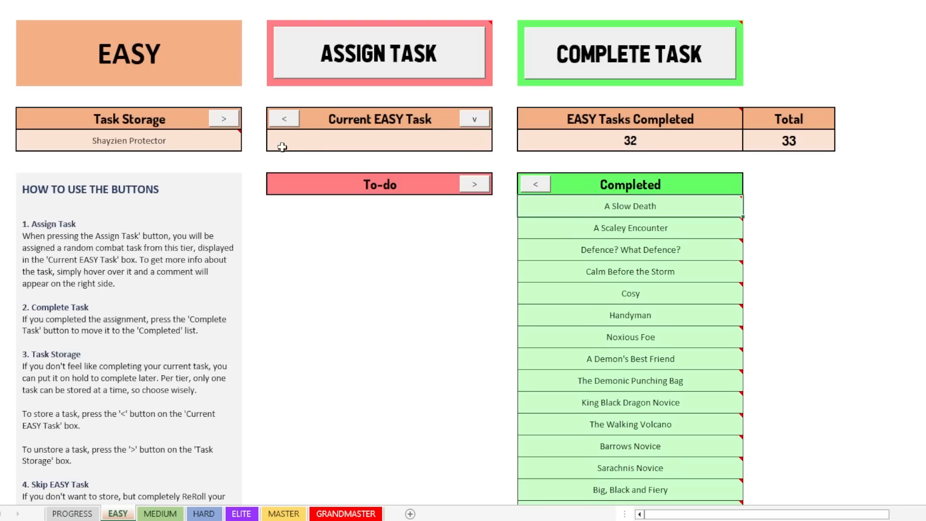
mouse_move(122, 146)
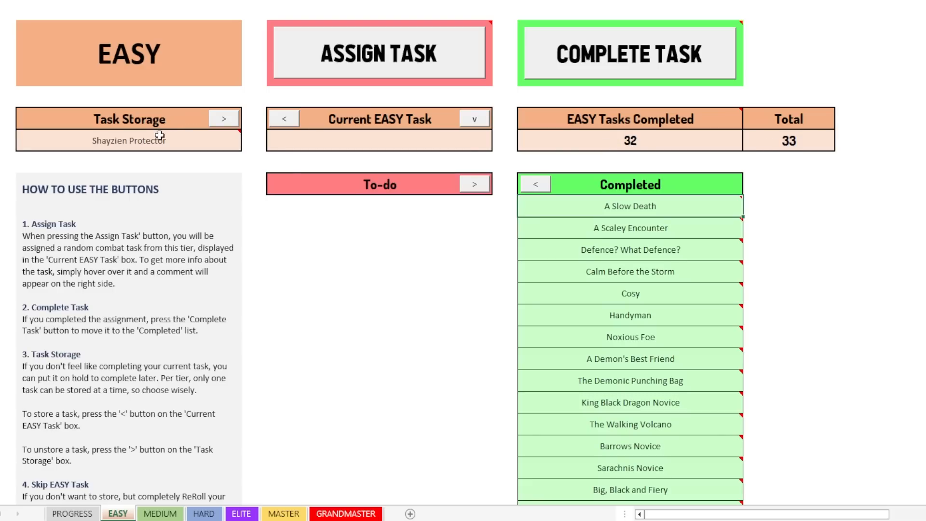
Step: Bring Shayzien Protector back from Task Storage and mark it completed
left_click(223, 118)
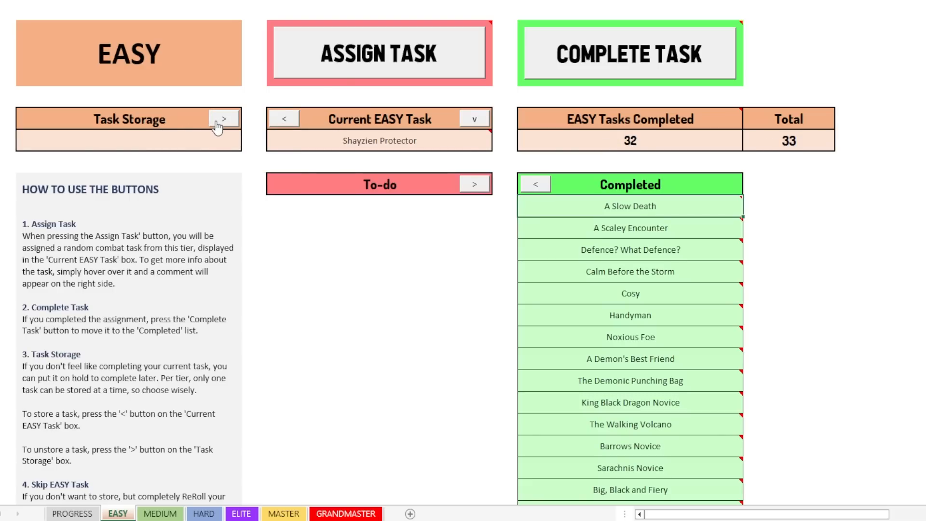
left_click(630, 53)
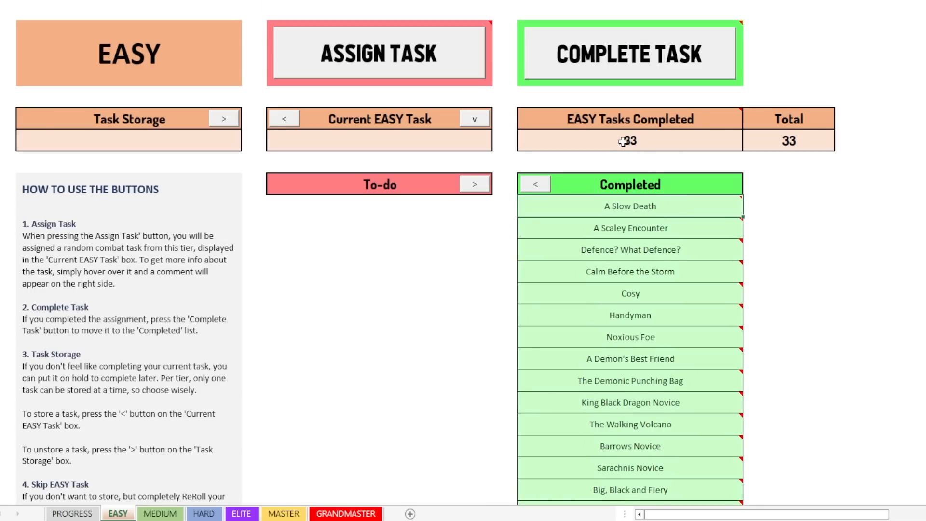
scroll("down", 3)
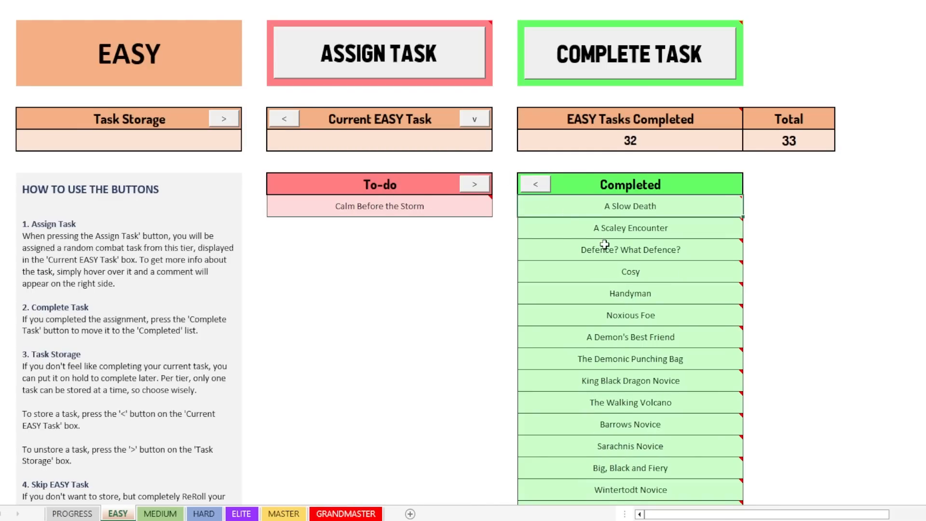
Step: Send A Slow Death through Barrows Novice from Completed back to To-do, count 21
left_click(535, 183)
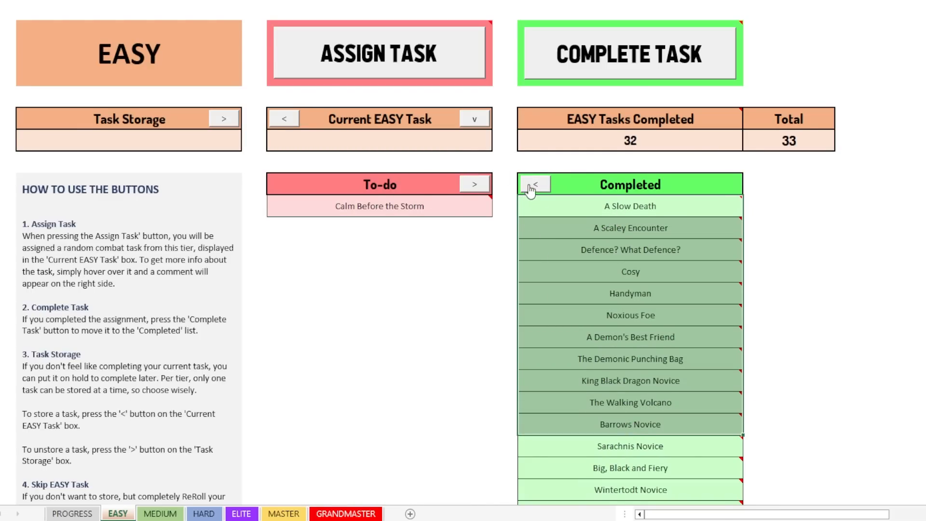
left_click(536, 183)
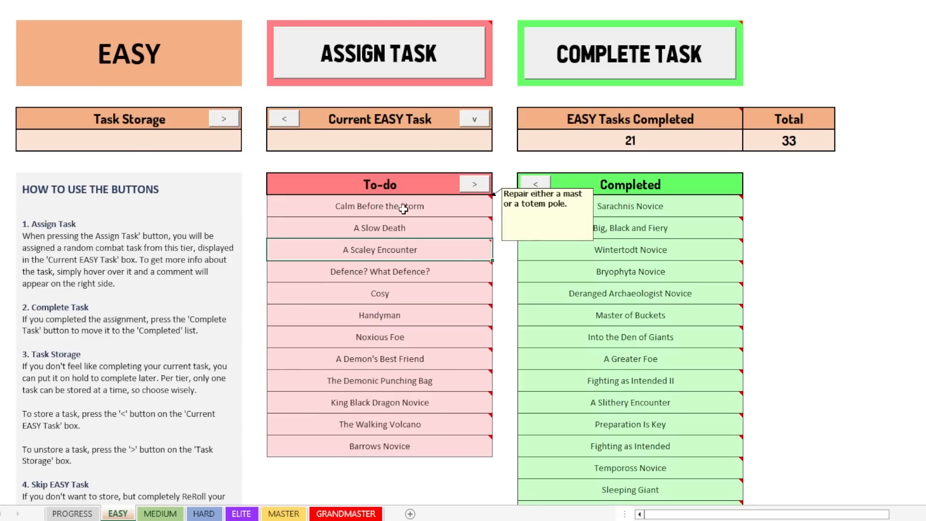
mouse_move(407, 239)
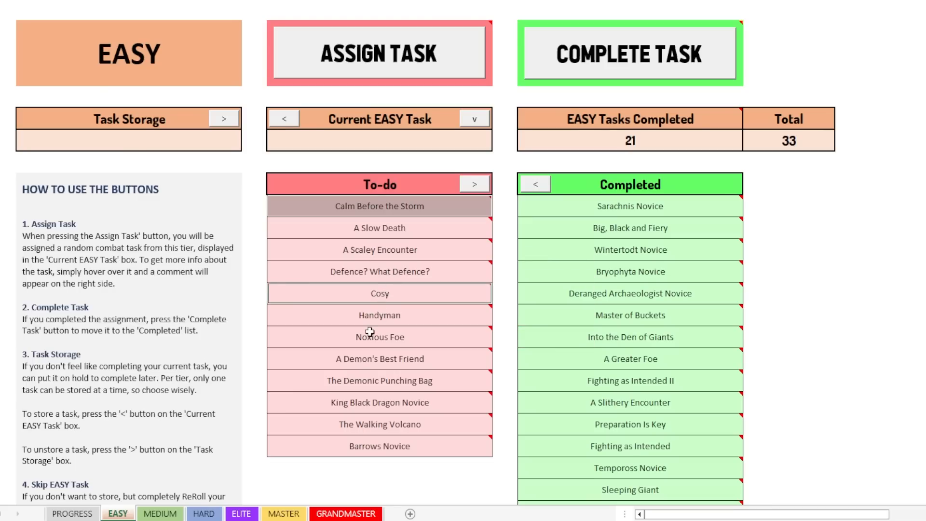
mouse_move(379, 402)
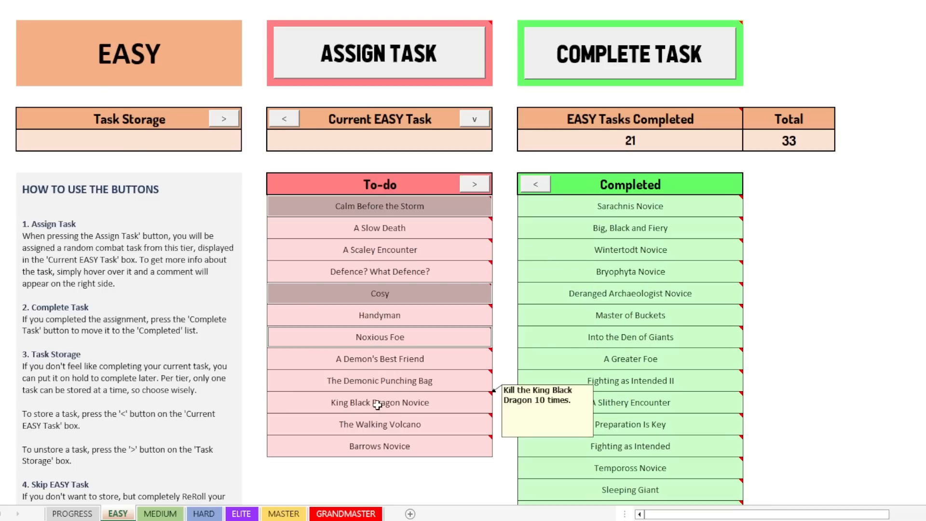
mouse_move(379, 314)
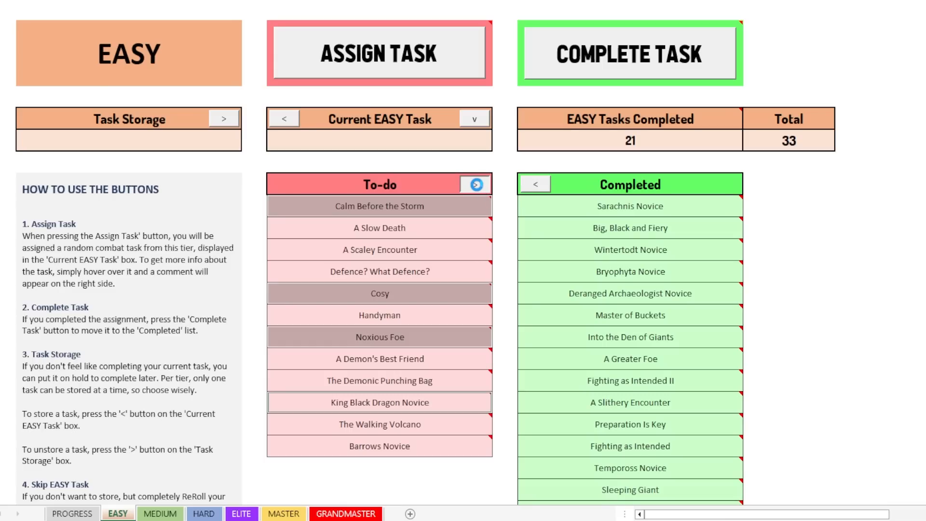
Step: Attempt to complete several separately selected To-do tasks at once
left_click(475, 183)
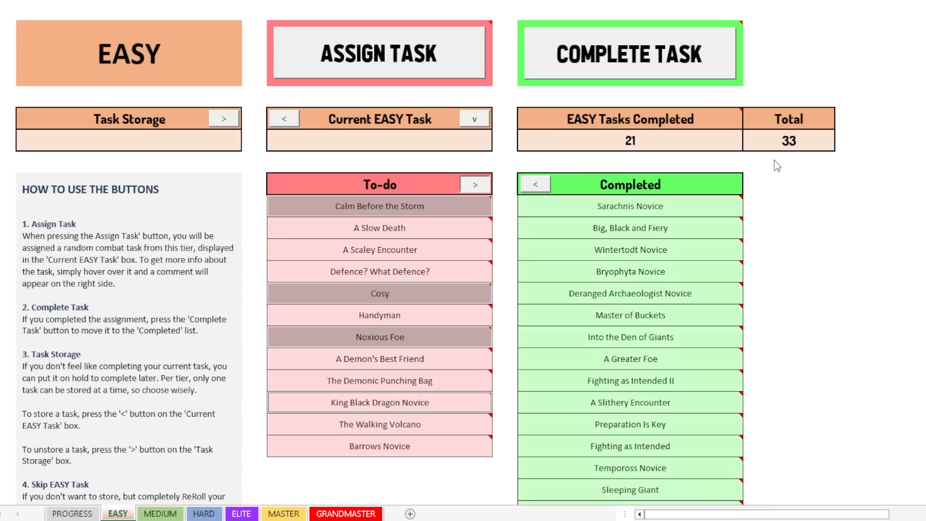
mouse_move(443, 239)
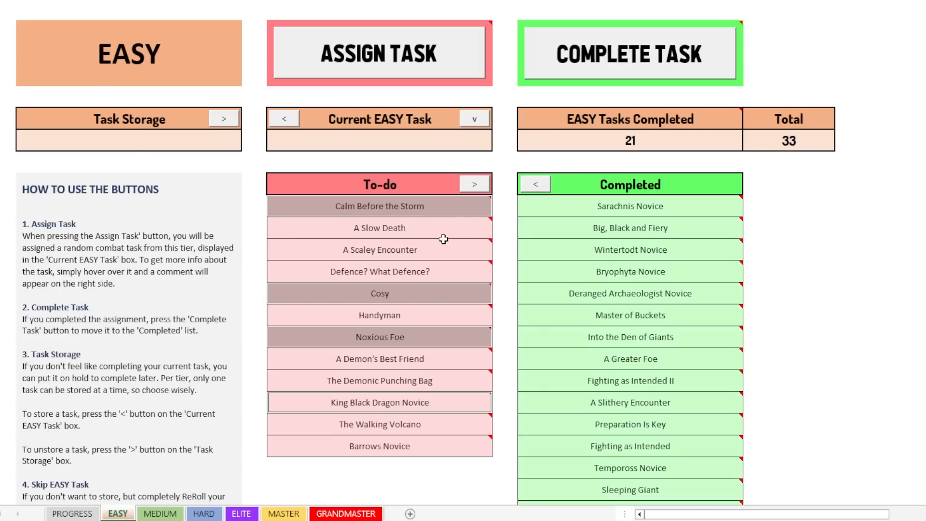
mouse_move(406, 228)
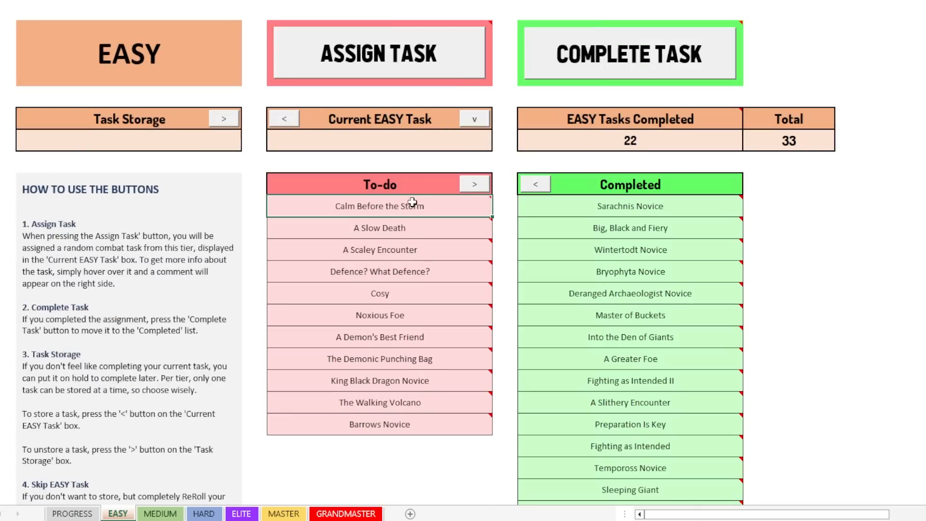
Step: Mark A Slow Death completed, raising the EASY count to 23
left_click(475, 183)
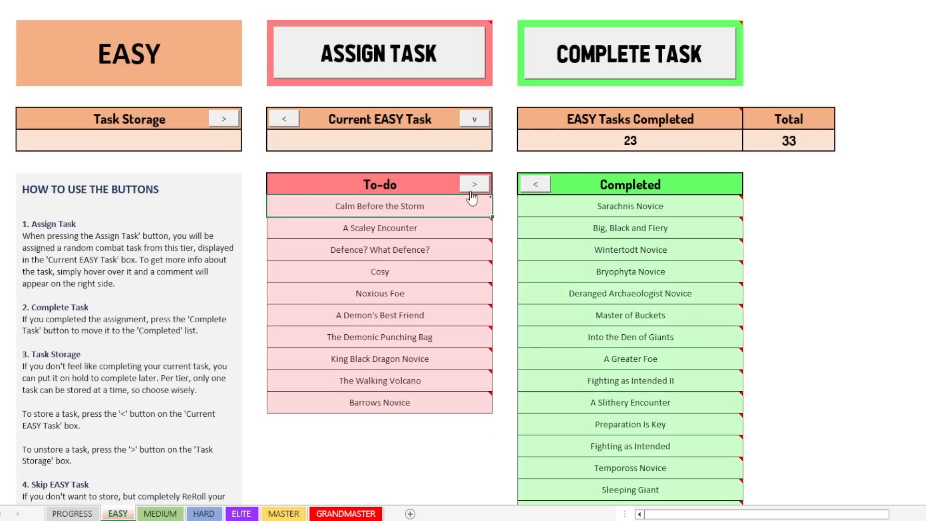
mouse_move(630, 271)
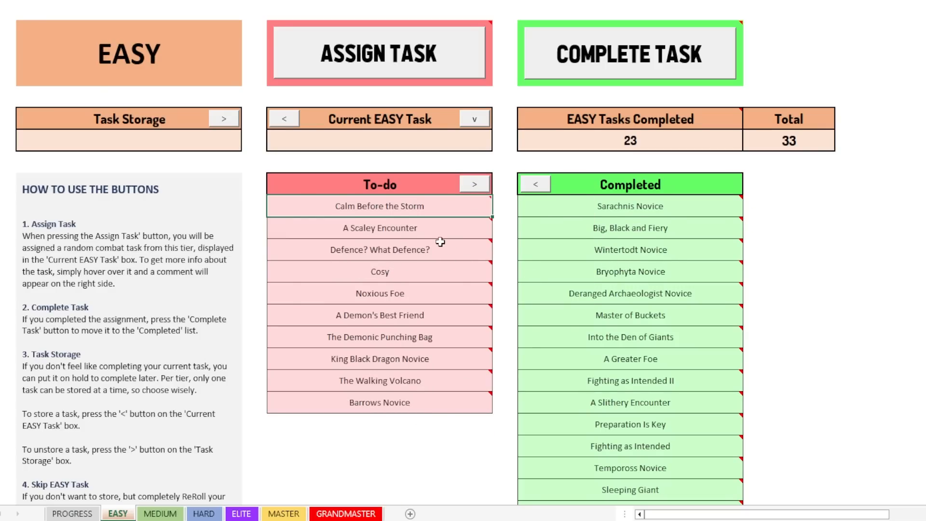
mouse_move(630, 227)
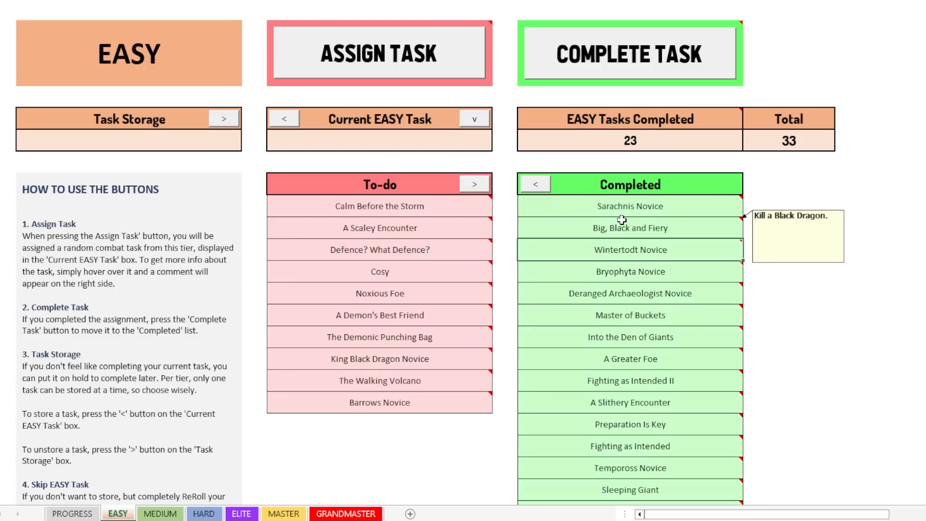
mouse_move(444, 268)
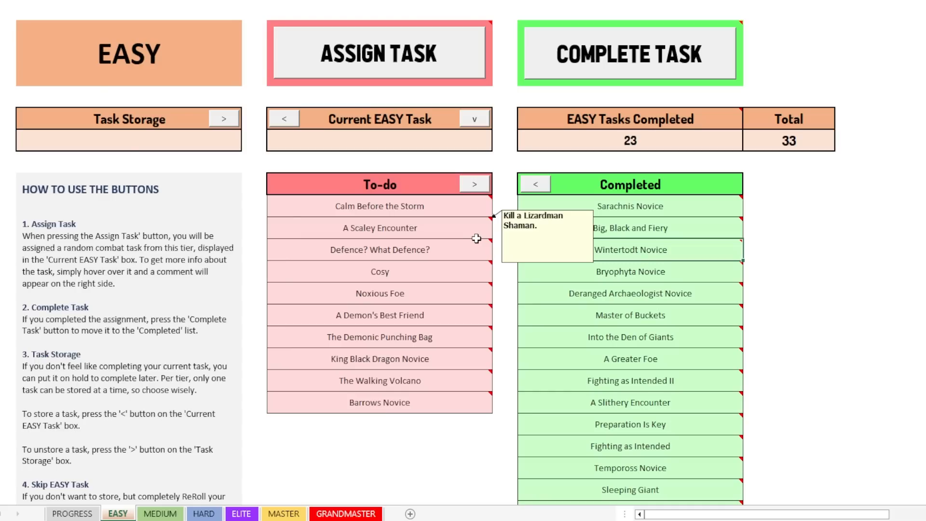
mouse_move(472, 228)
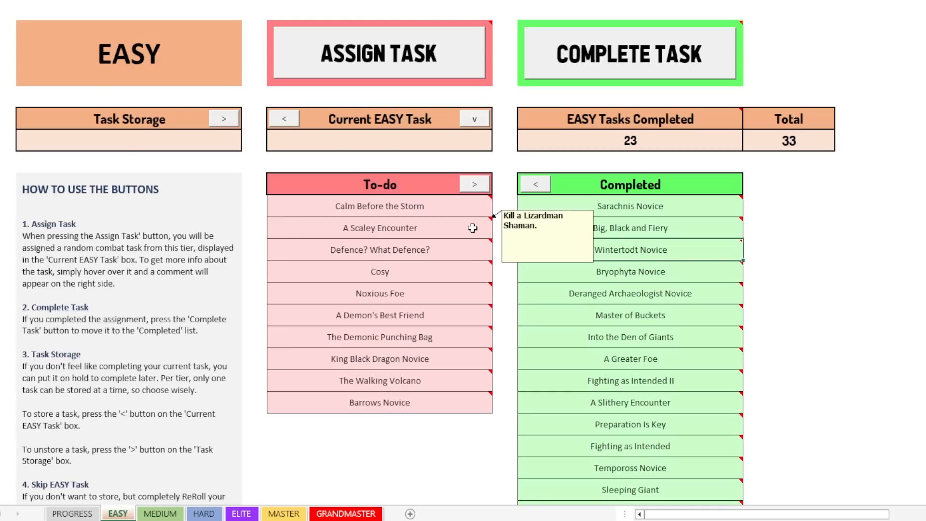
mouse_move(465, 240)
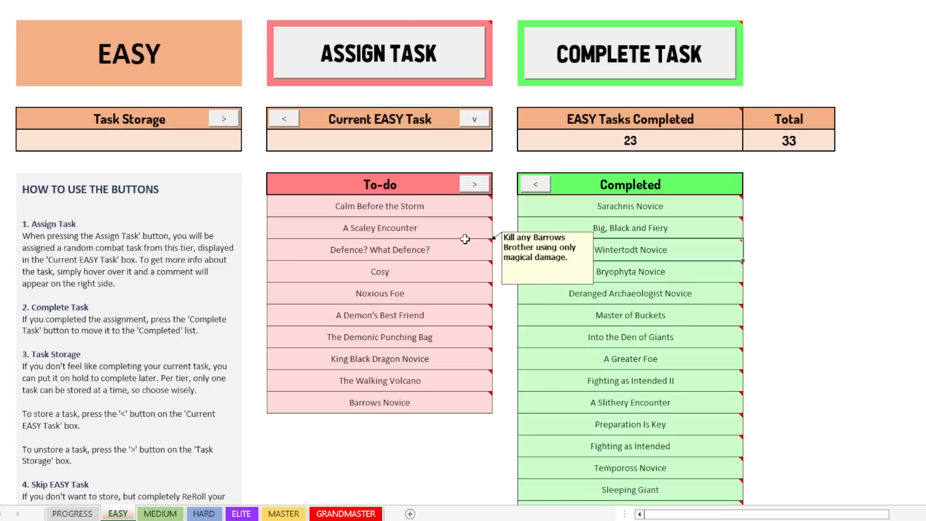
mouse_move(379, 228)
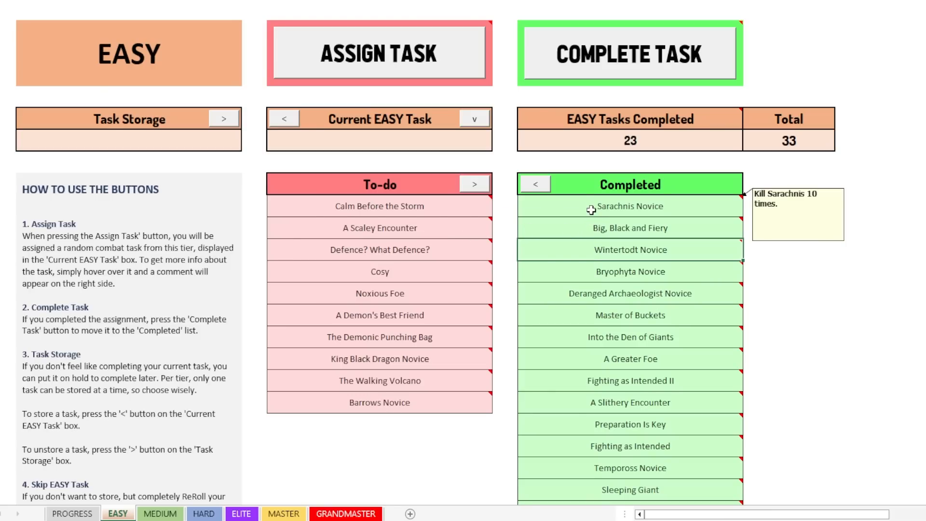
Step: Return all completed tasks to To-do, resetting the count to 0 of 33
scroll("down", 3)
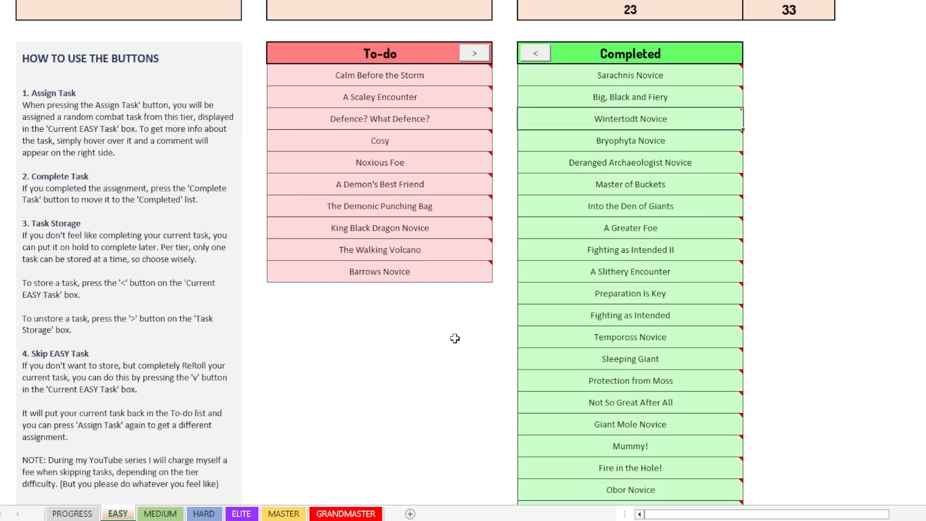
mouse_move(815, 156)
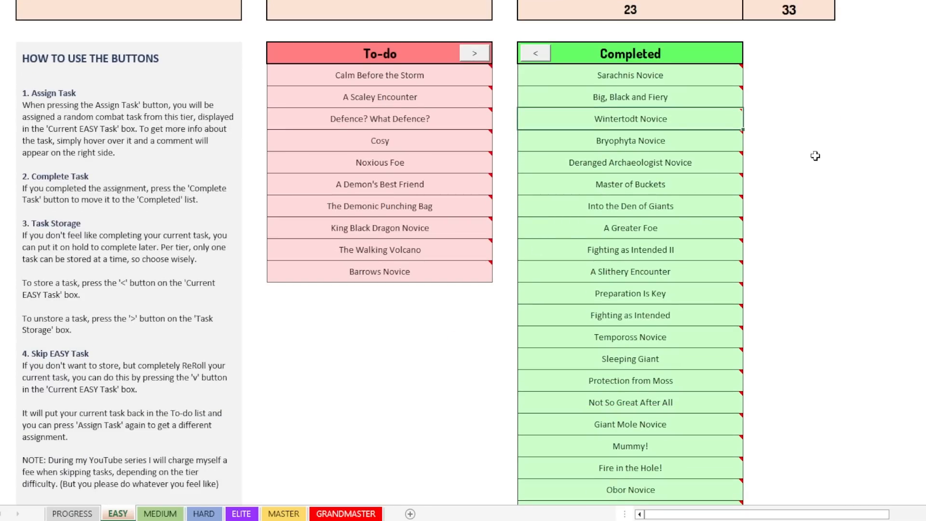
mouse_move(495, 198)
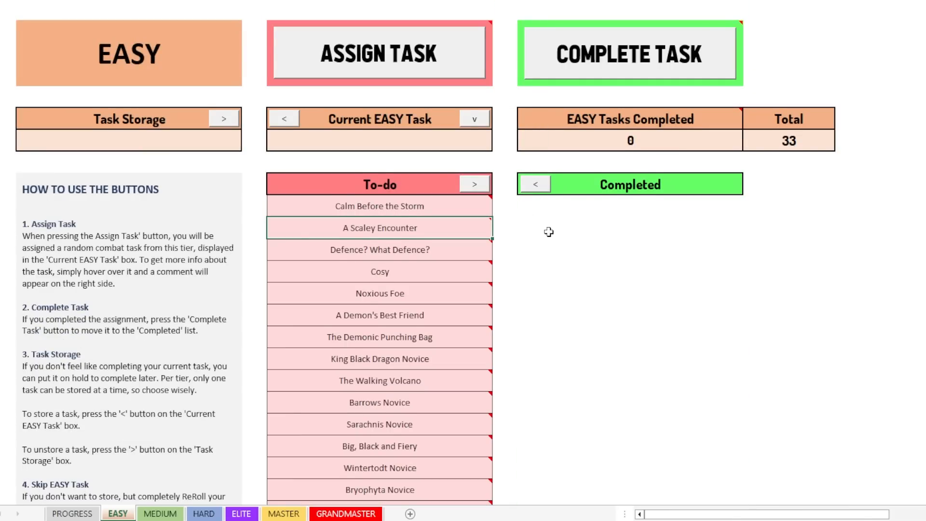
scroll("down", 3)
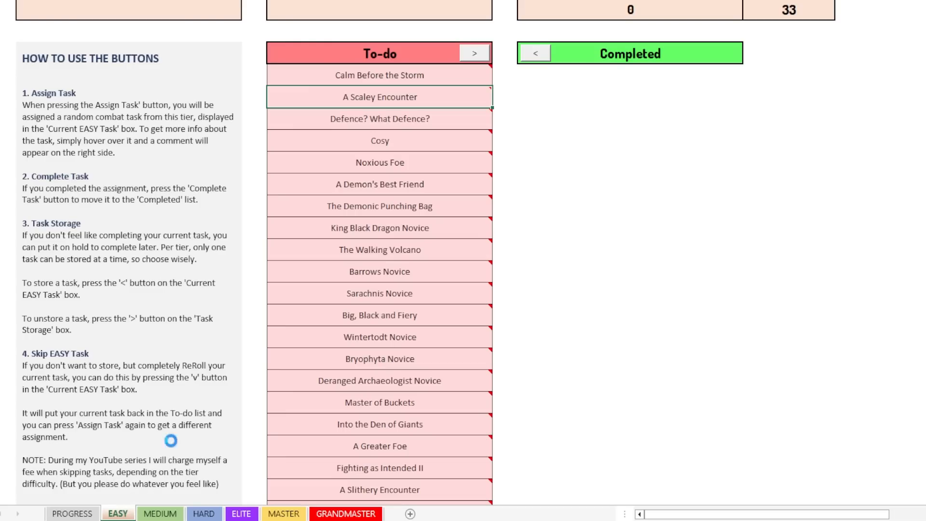
left_click(630, 402)
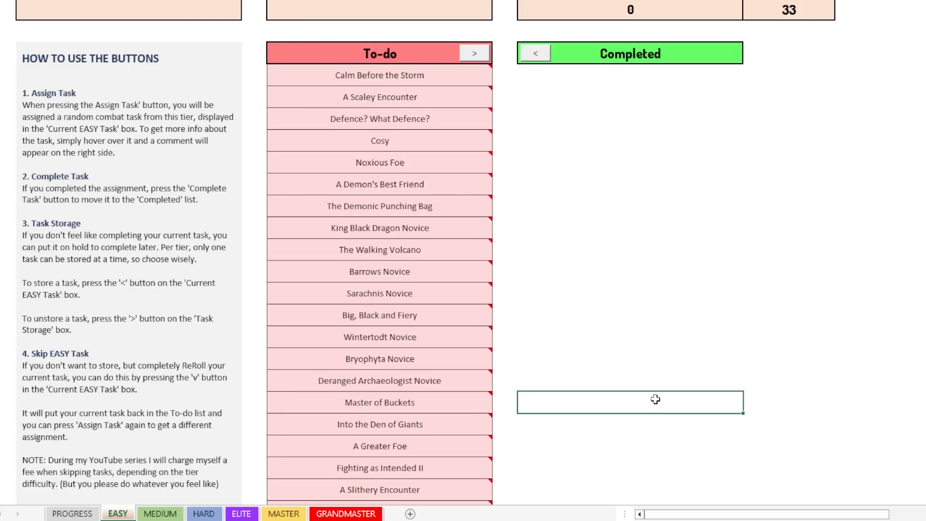
scroll("down", 3)
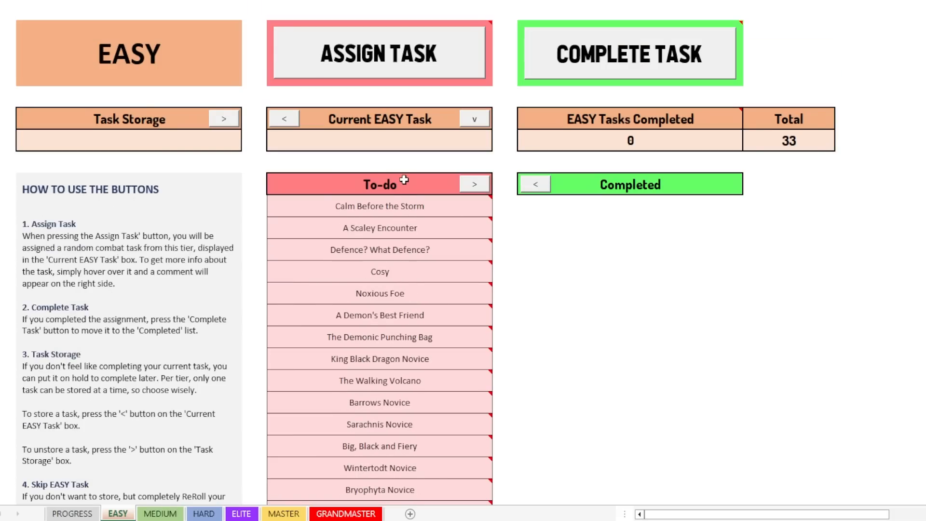
Step: Rename the duplicated 'A Slow Death' row at the end of the To-do list to 'New Task'
scroll("down", 3)
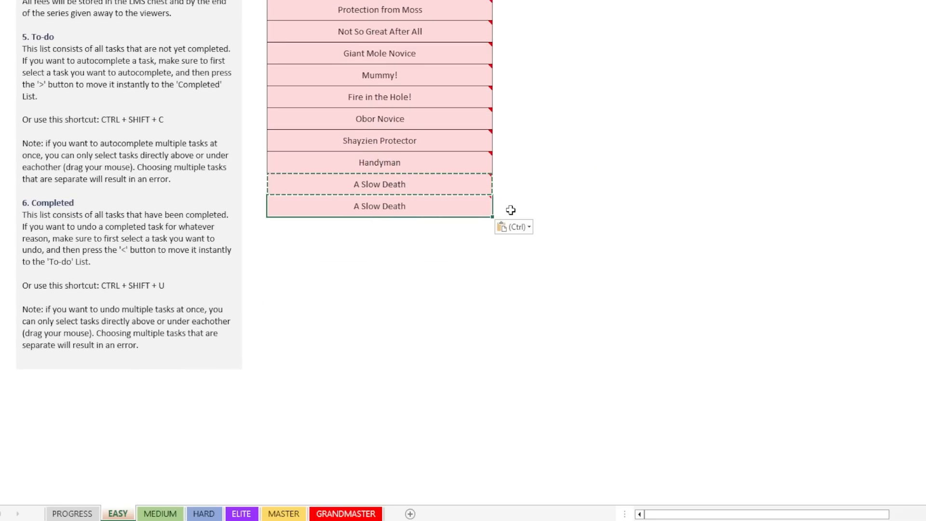
mouse_move(380, 206)
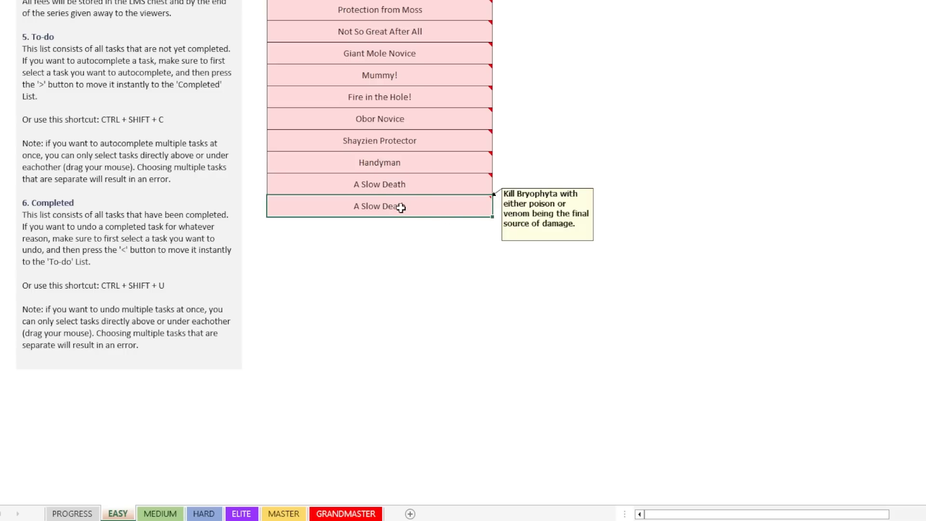
left_click(380, 207)
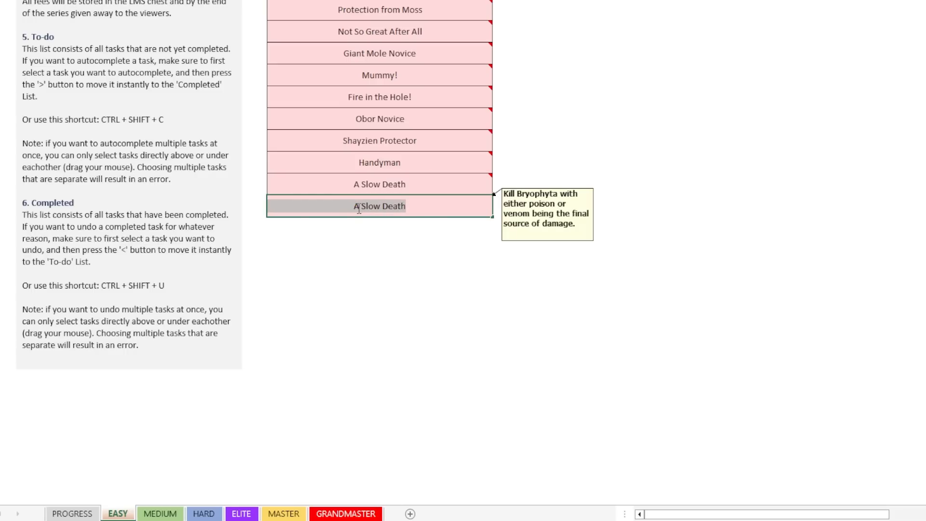
type("New Task")
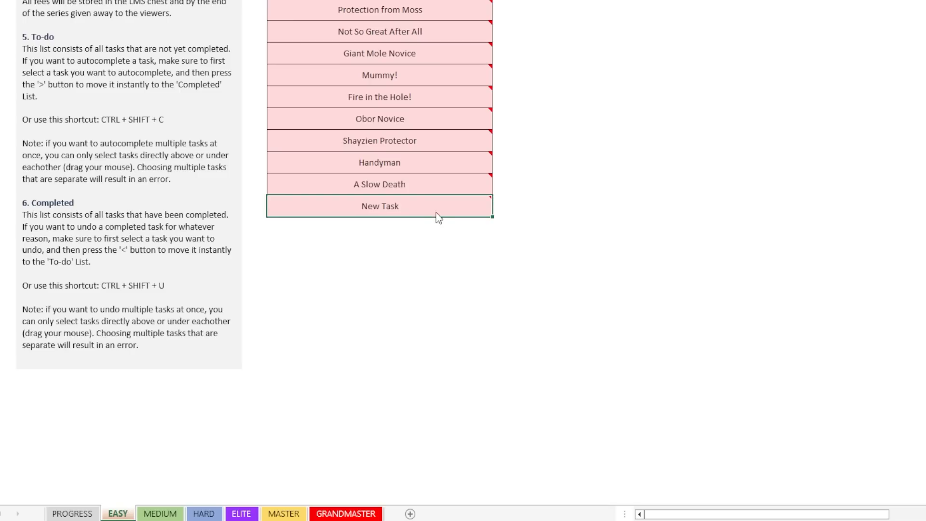
mouse_move(482, 440)
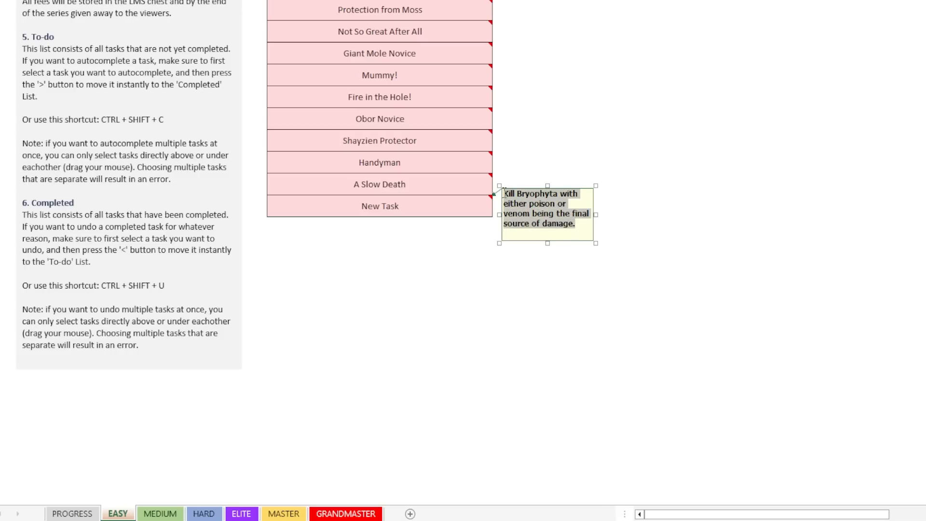
type("New Ta")
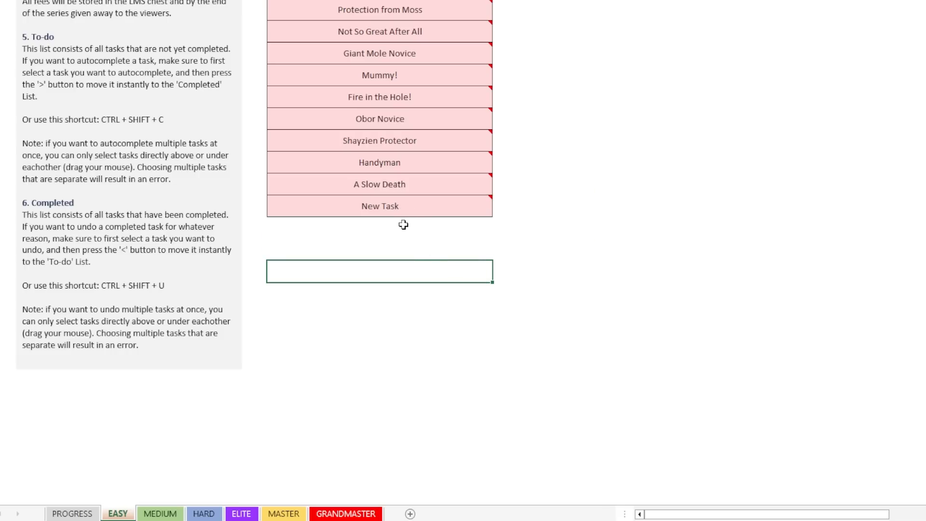
Step: Return the current task to the To-do list and assign a random task from it
scroll("up", 3)
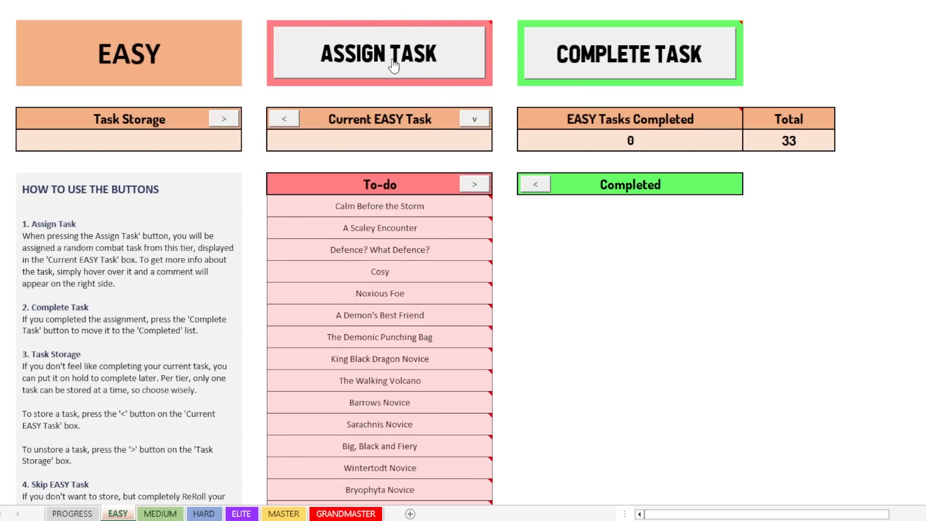
mouse_move(437, 266)
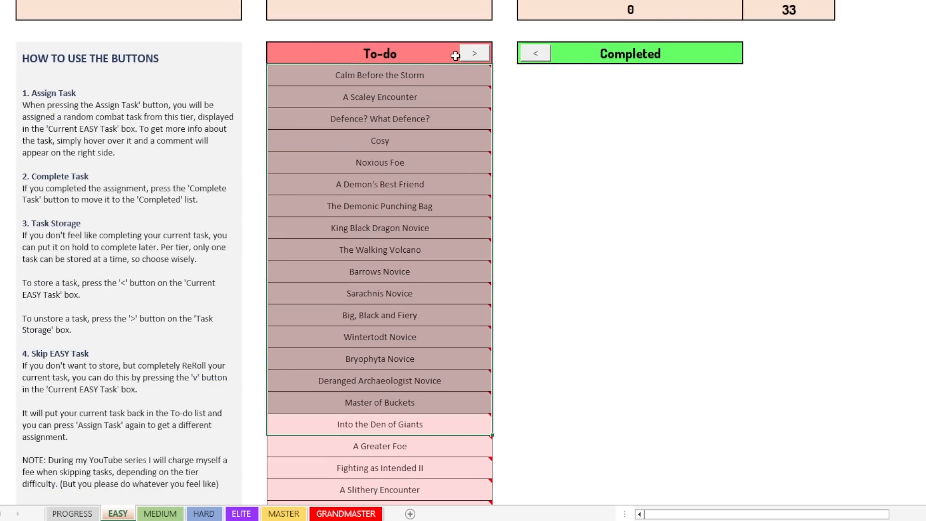
scroll("down", 3)
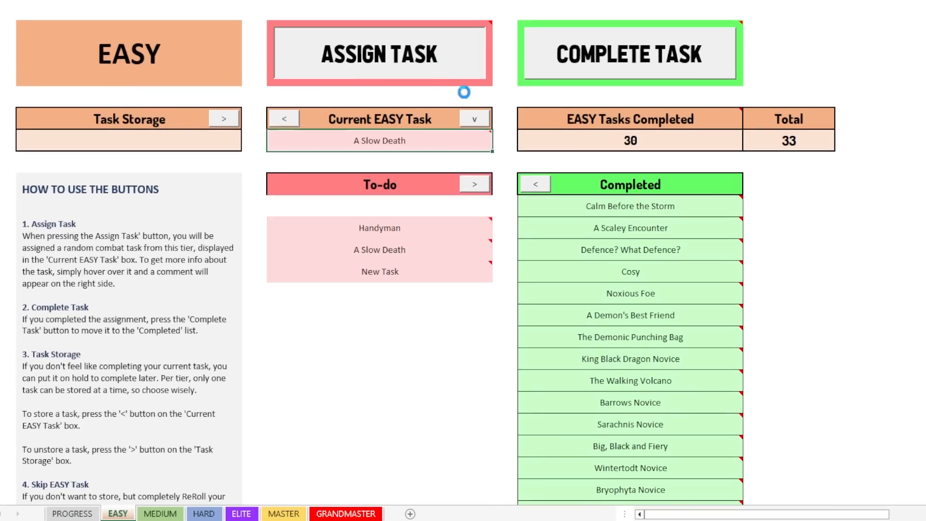
left_click(472, 118)
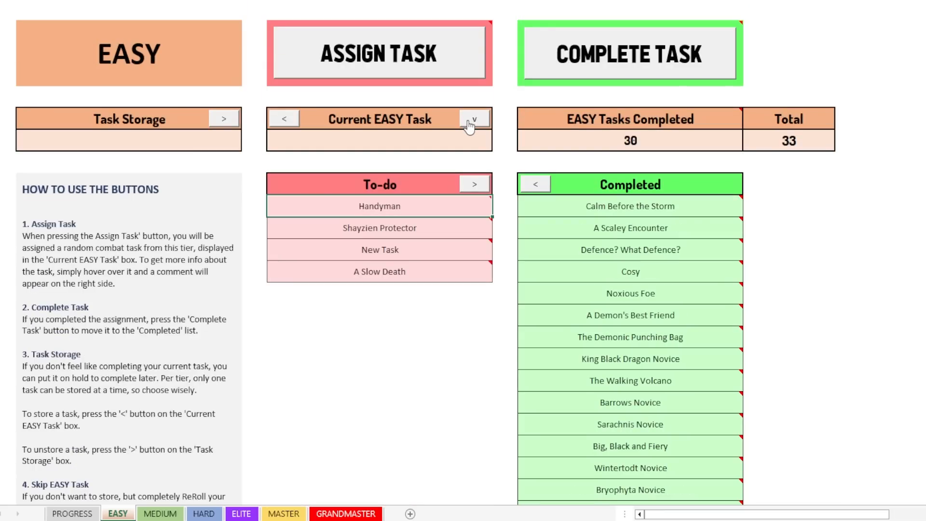
left_click(474, 119)
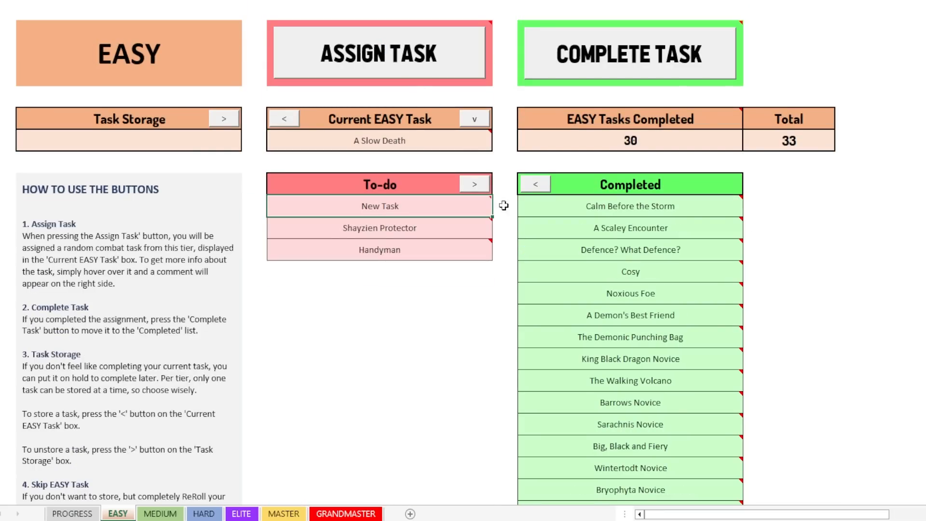
Step: Reroll the current EASY task until it is A Slow Death, then mark the remaining To-do tasks completed (33 of 33)
left_click(380, 52)
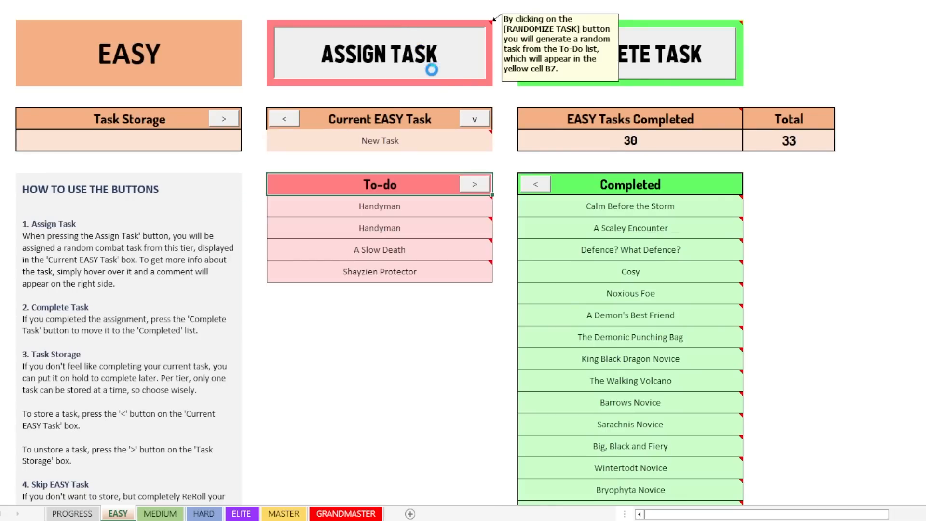
left_click(379, 53)
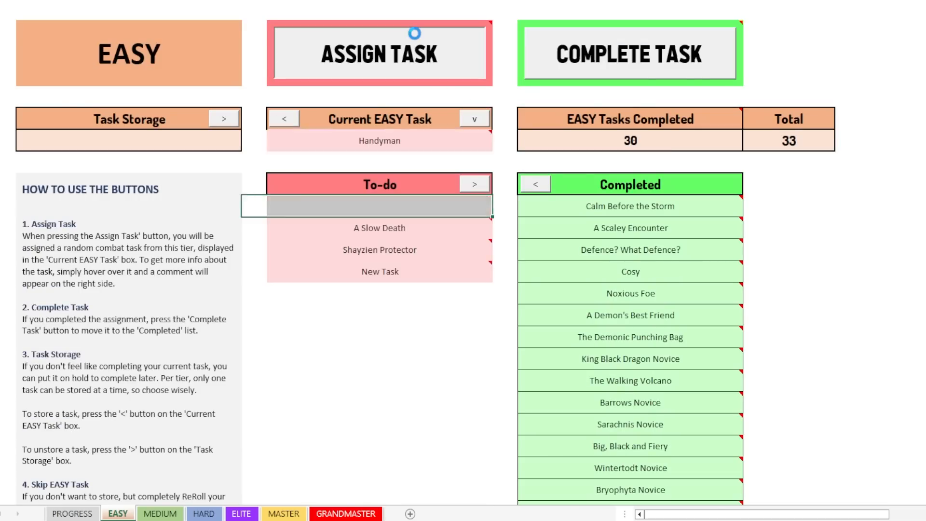
left_click(381, 53)
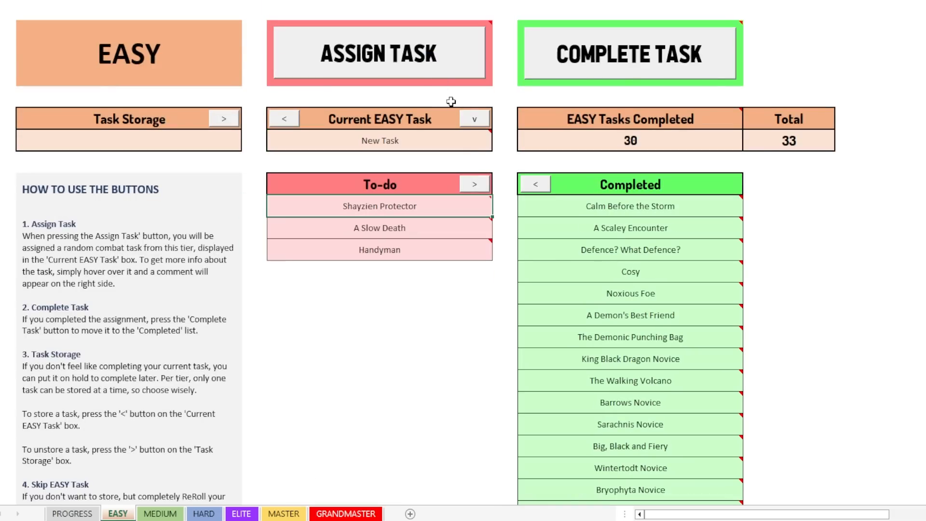
left_click(379, 53)
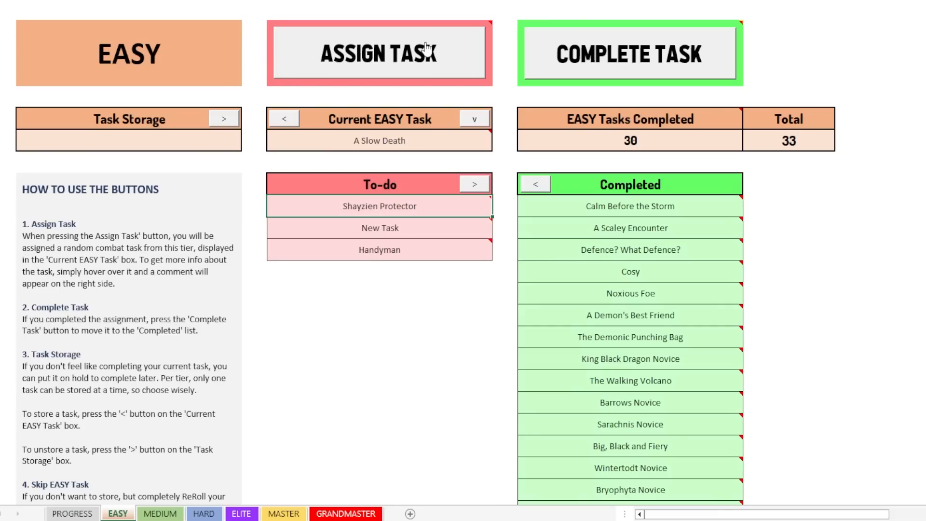
mouse_move(381, 249)
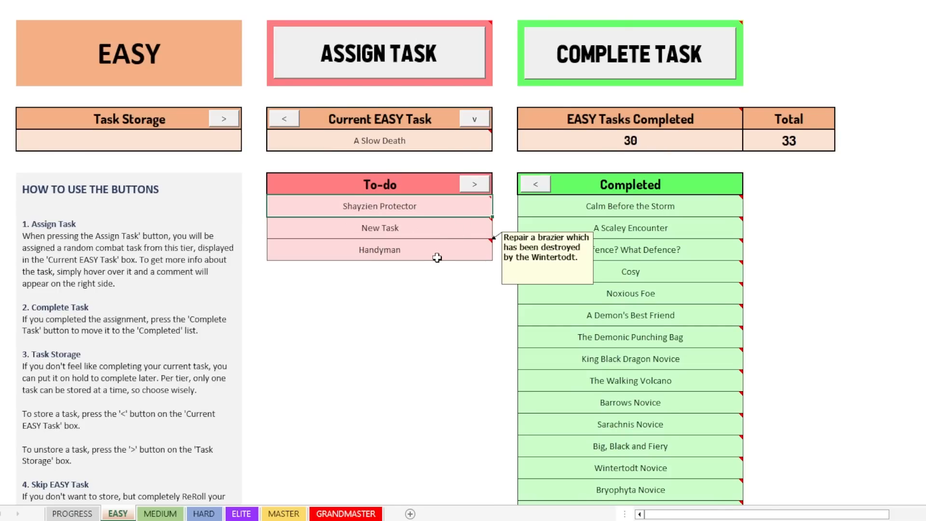
left_click(630, 52)
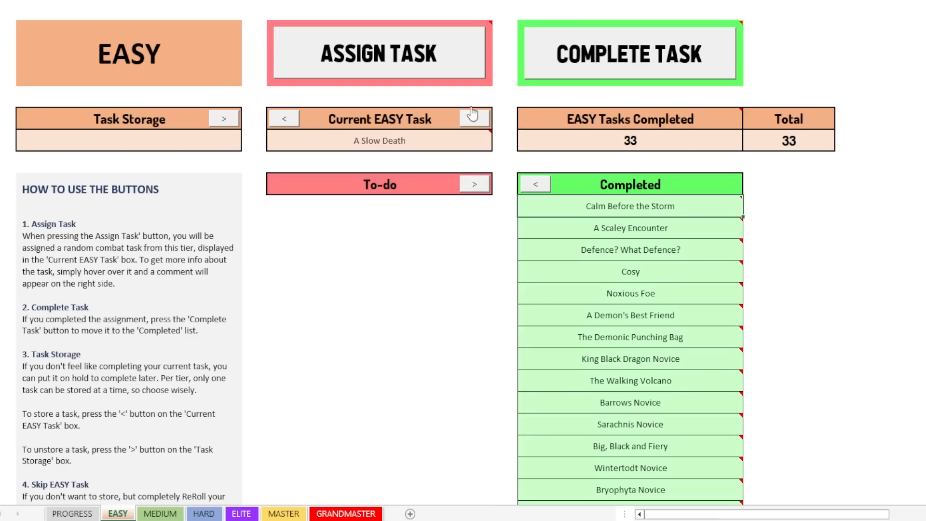
Step: Complete A Slow Death, set the EASY total to 34 and view the PROGRESS sheet at 100%
left_click(630, 52)
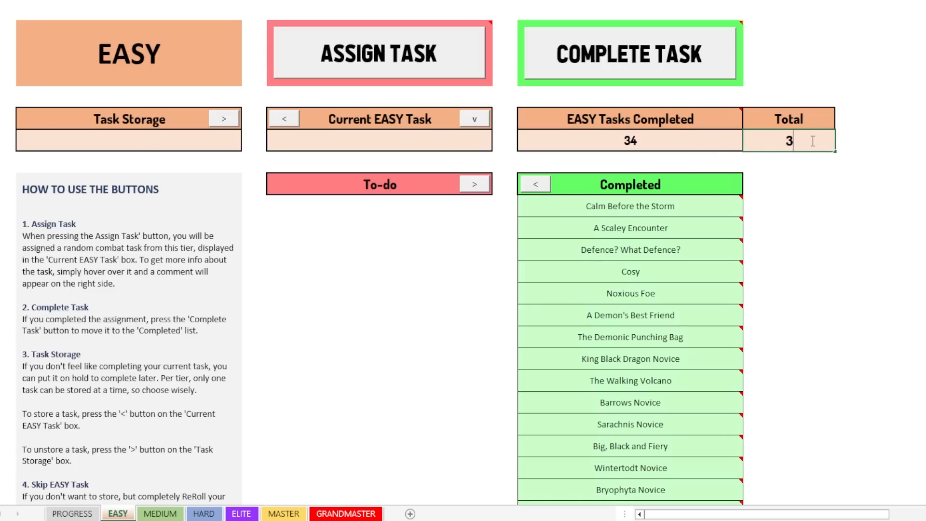
type("34")
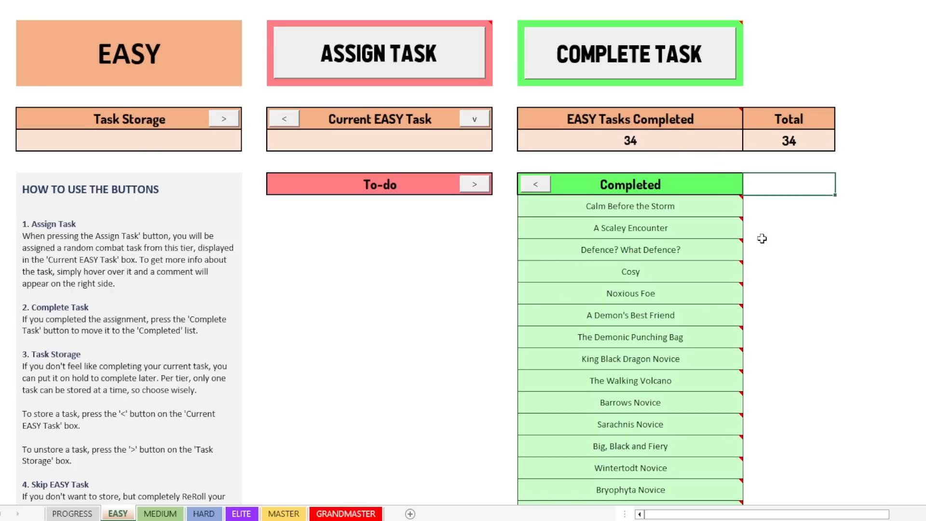
left_click(72, 513)
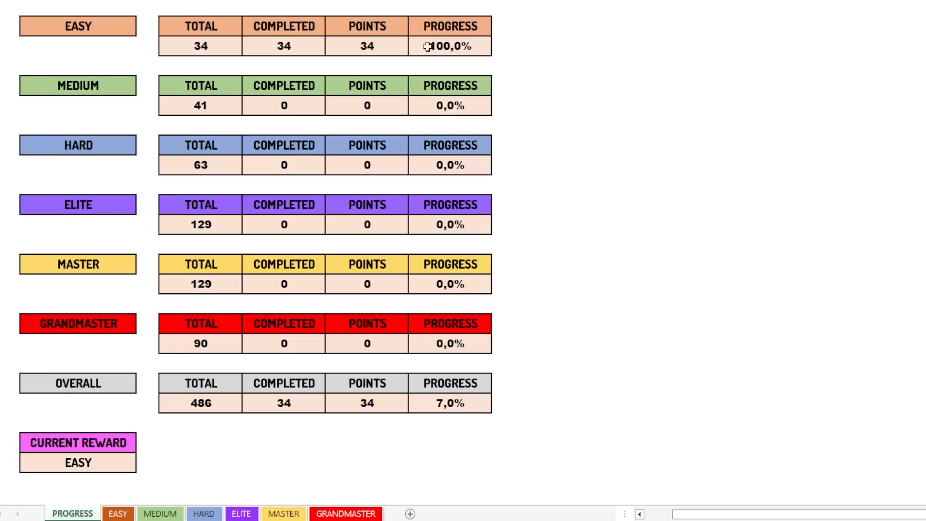
mouse_move(400, 279)
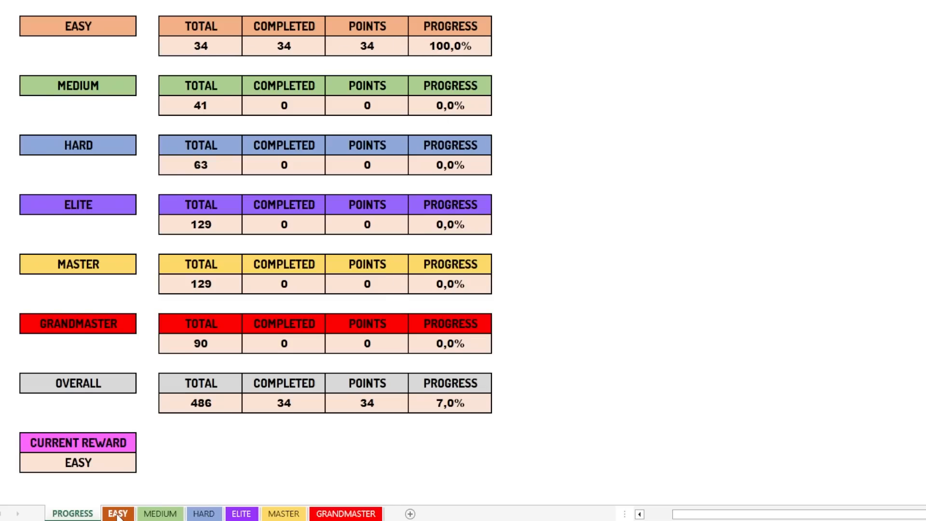
Step: Switch back to the EASY sheet showing 34 of 34 completed
left_click(118, 513)
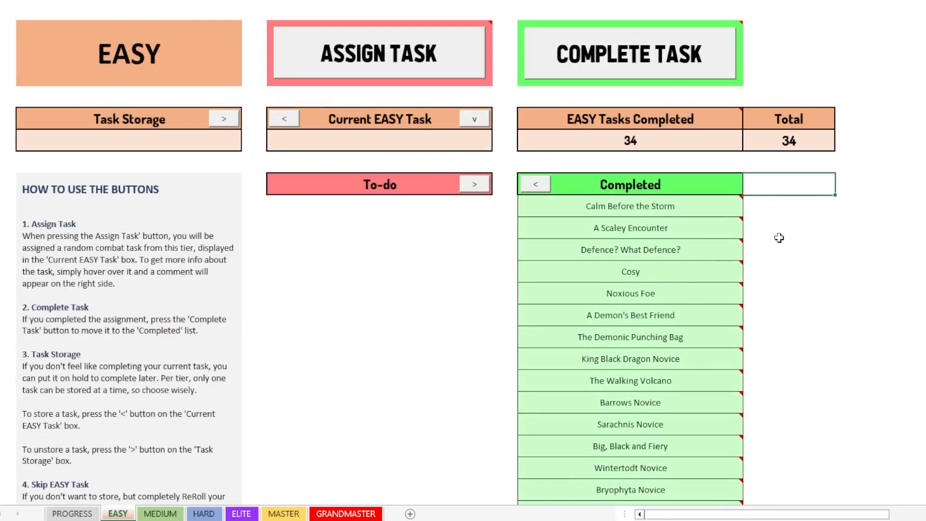
mouse_move(789, 229)
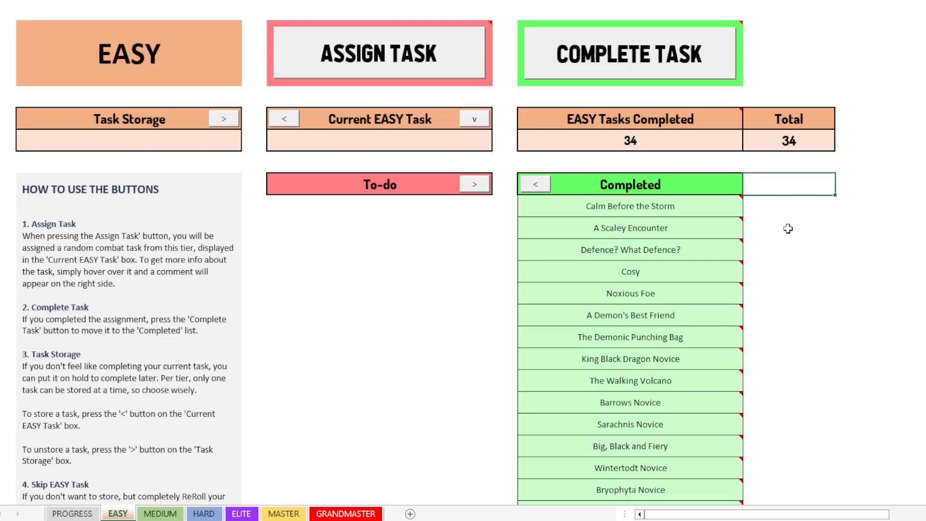
mouse_move(753, 219)
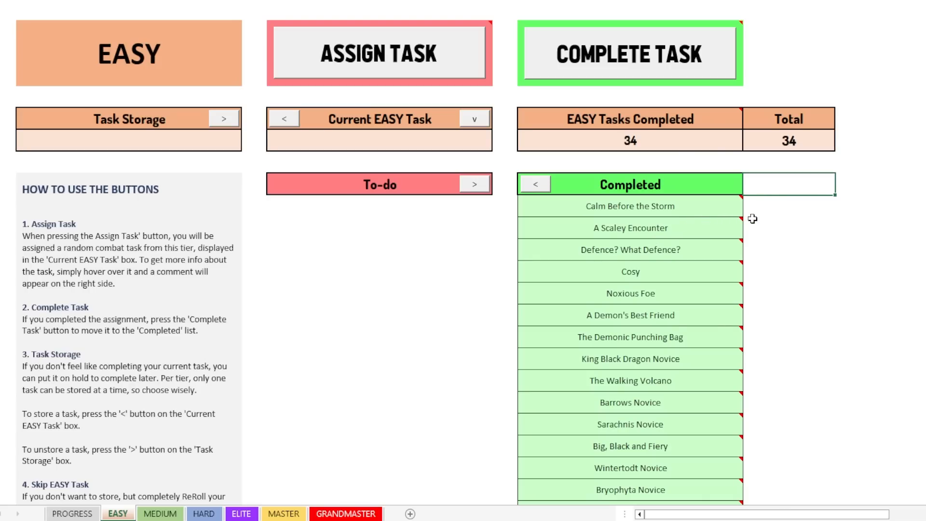
mouse_move(736, 206)
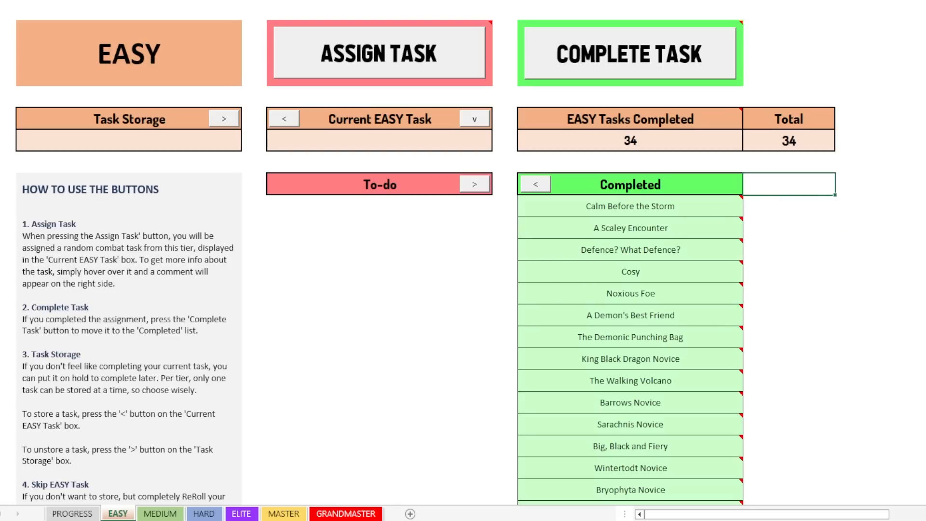
left_click(204, 513)
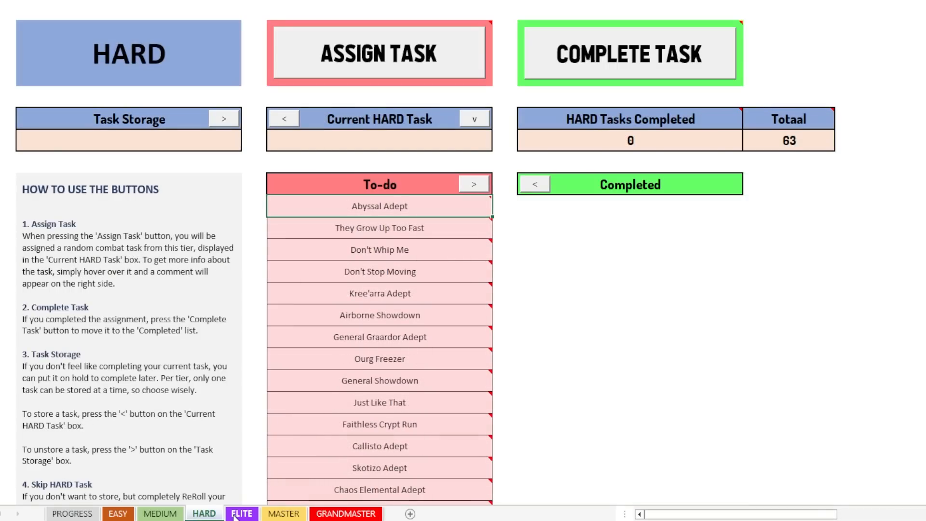
left_click(345, 513)
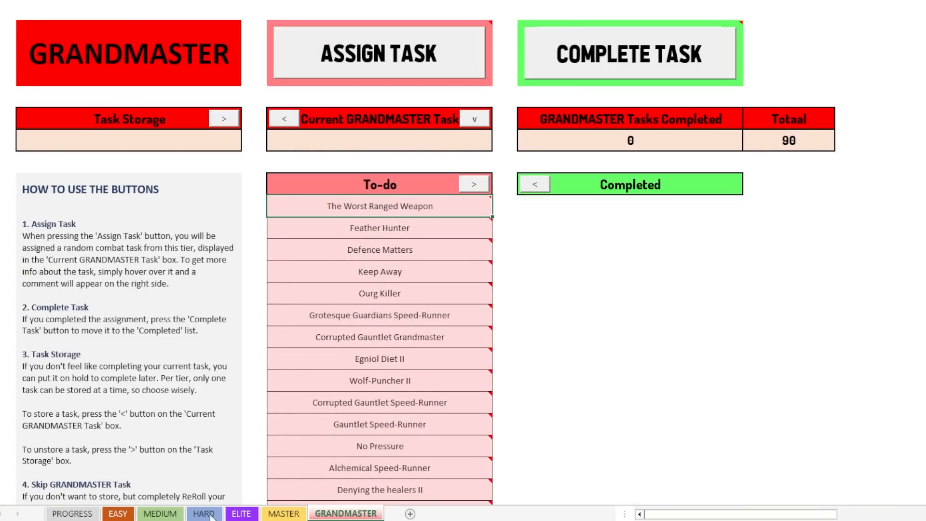
left_click(118, 513)
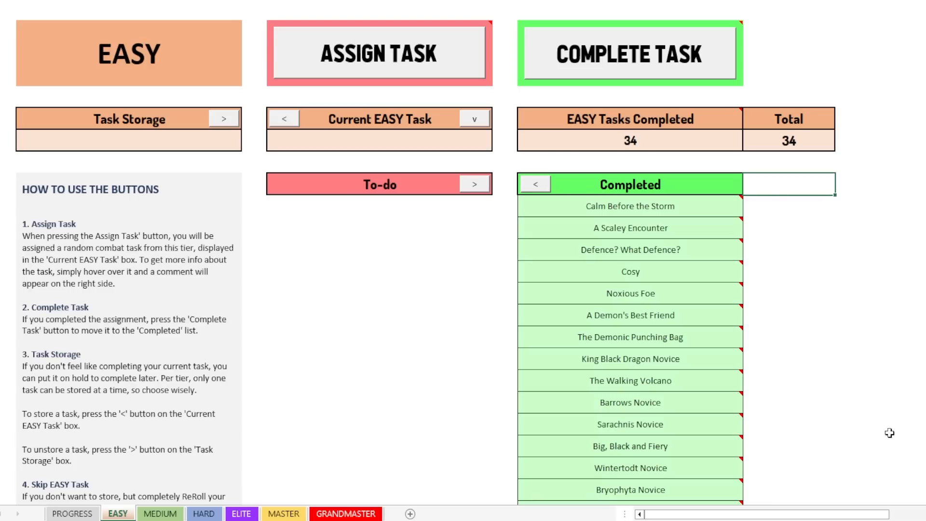
mouse_move(910, 418)
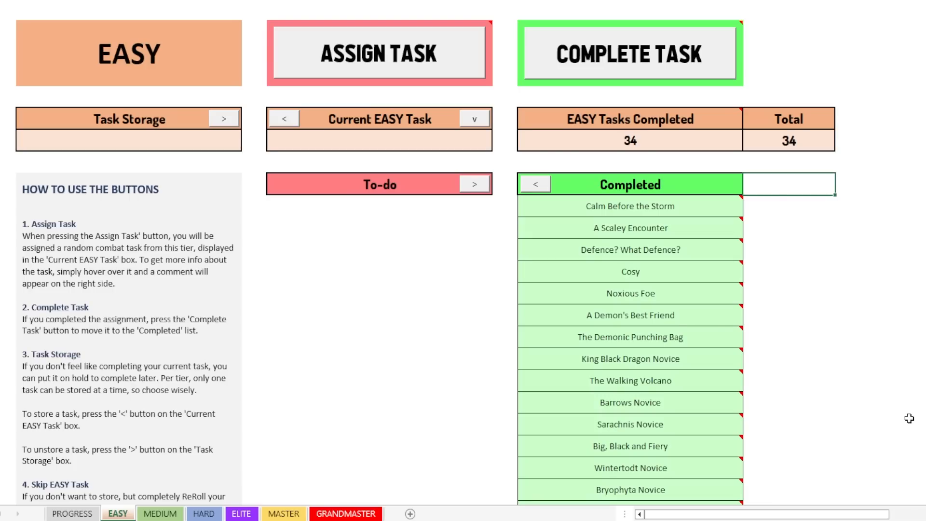